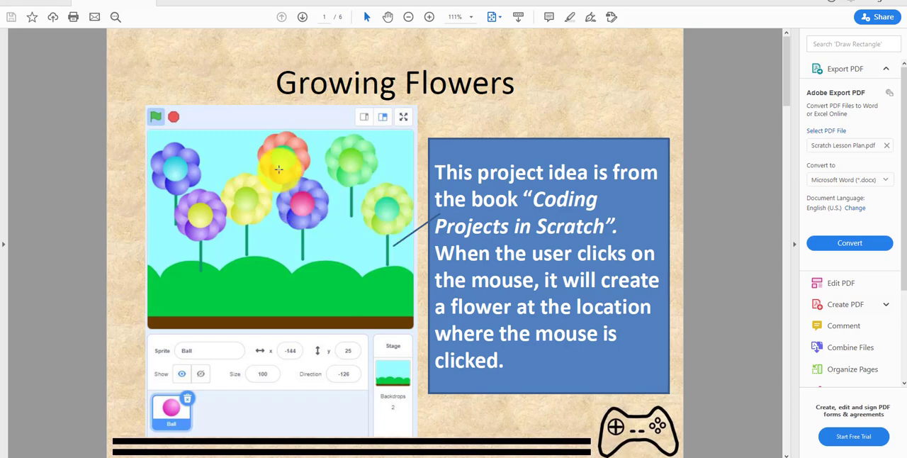
mouse_move(45, 318)
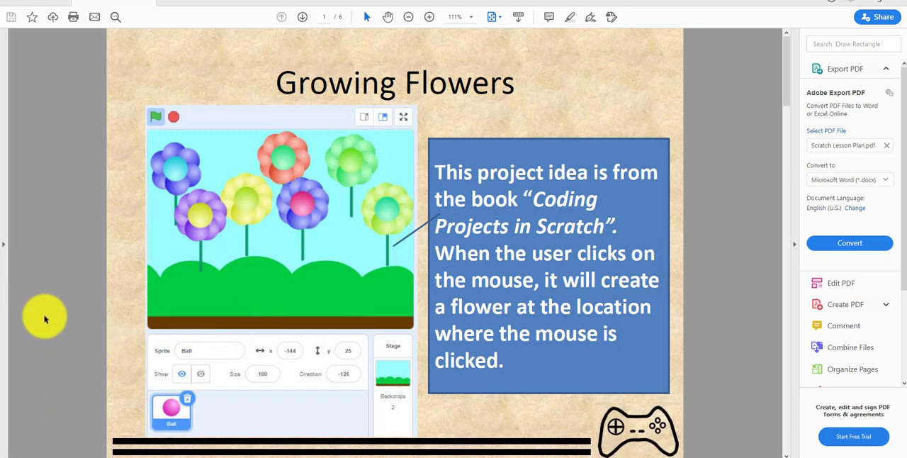
Step: Advance the lesson plan PDF to page 2, which lists the tutorial's concepts
left_click(281, 16)
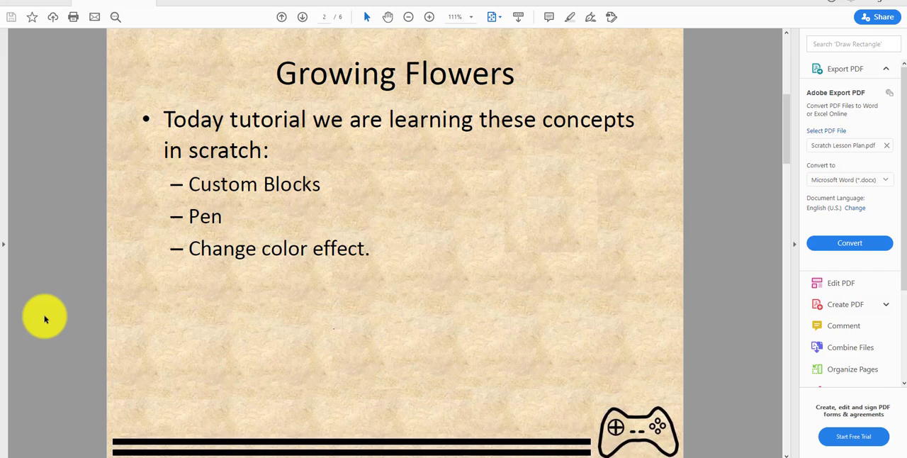
mouse_move(278, 203)
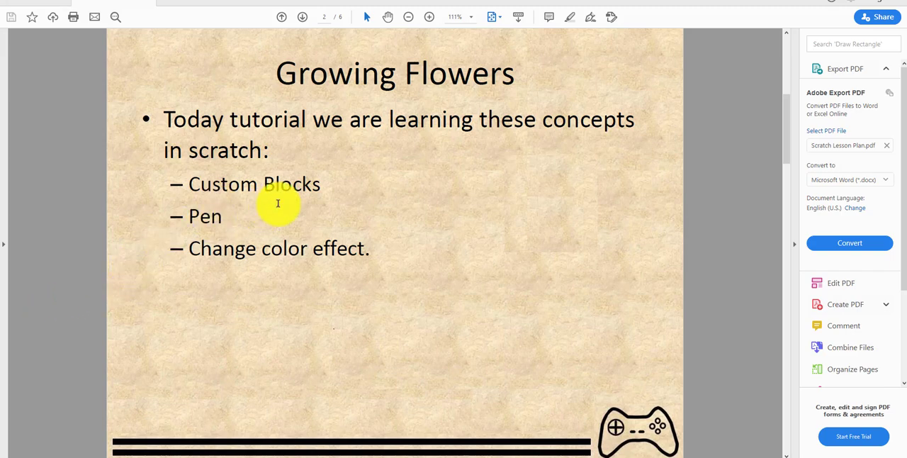
mouse_move(277, 212)
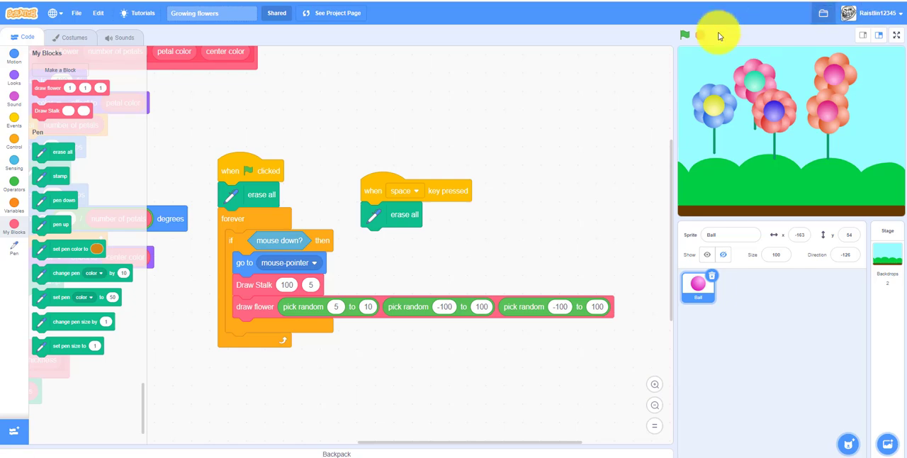
Step: Run Growing Flowers in full-screen stage view, draw new flowers, then exit full screen
left_click(896, 35)
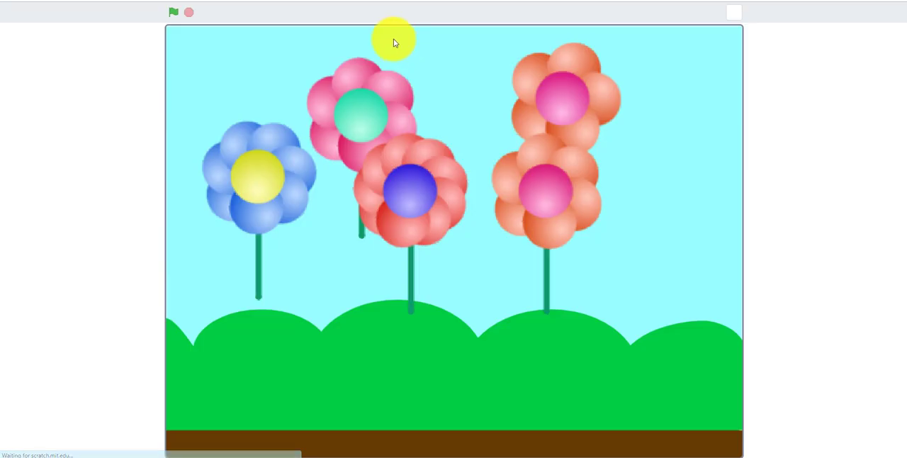
left_click(174, 12)
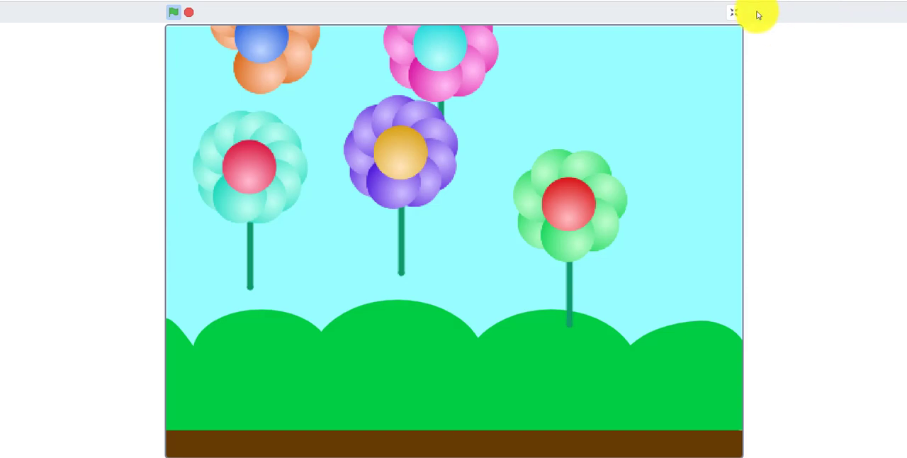
left_click(733, 13)
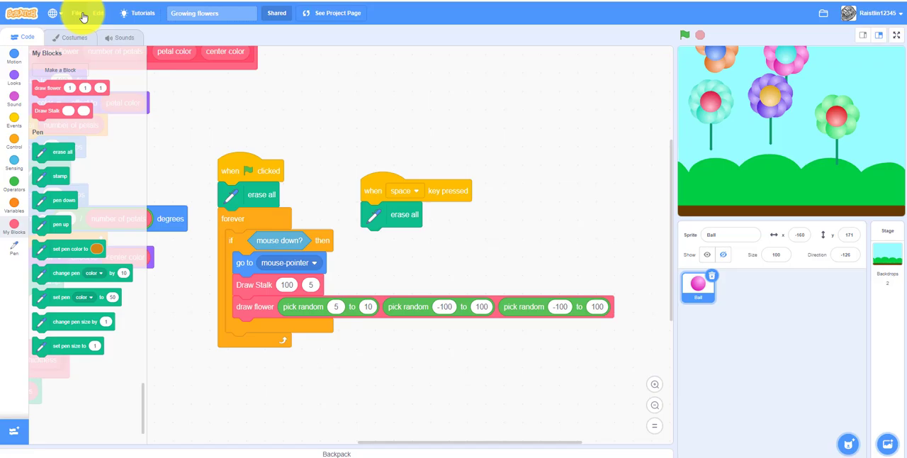
Step: Create a new project with the Ball sprite and the Blue Sky backdrop
left_click(77, 13)
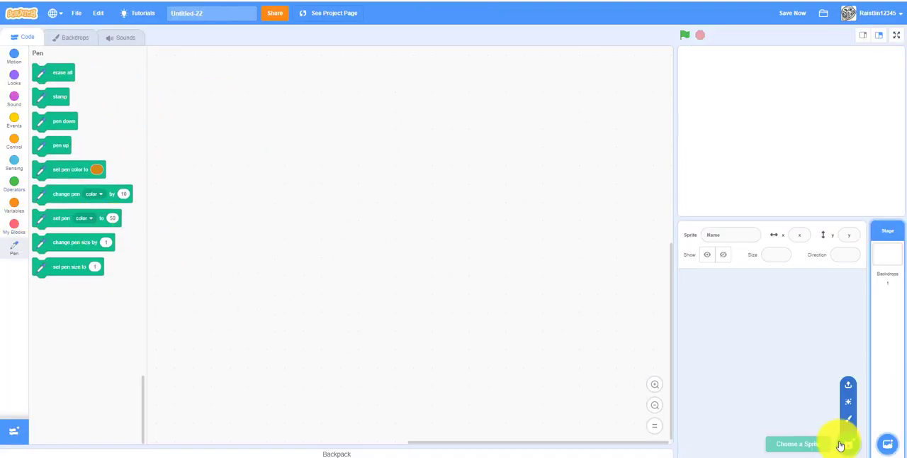
left_click(798, 444)
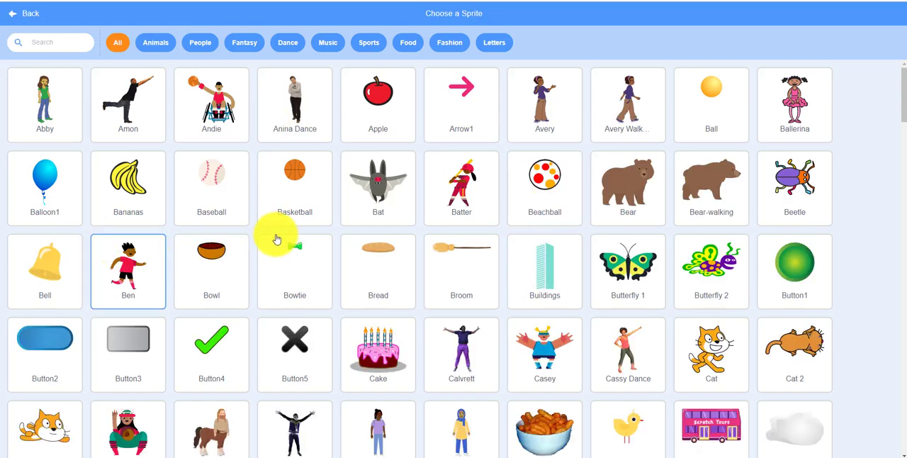
left_click(711, 104)
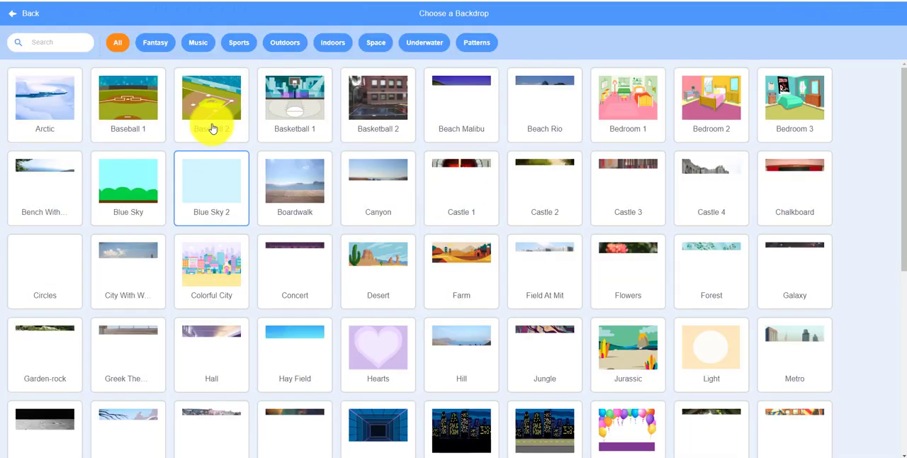
left_click(211, 178)
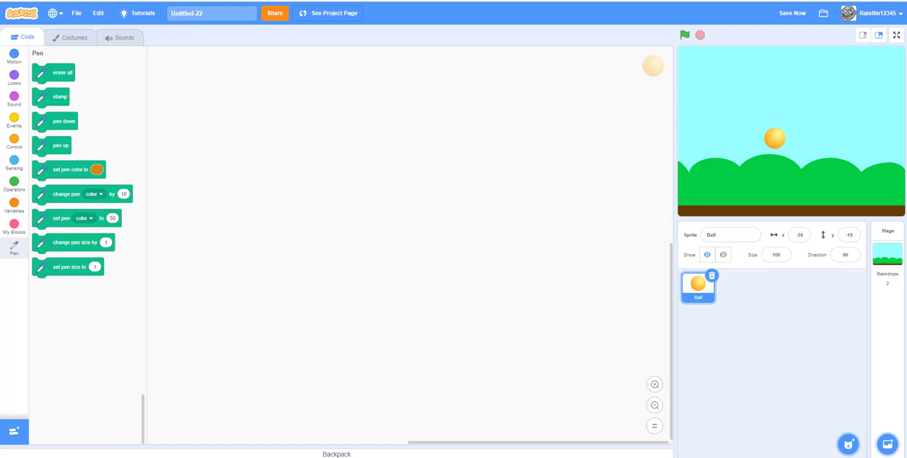
mouse_move(15, 232)
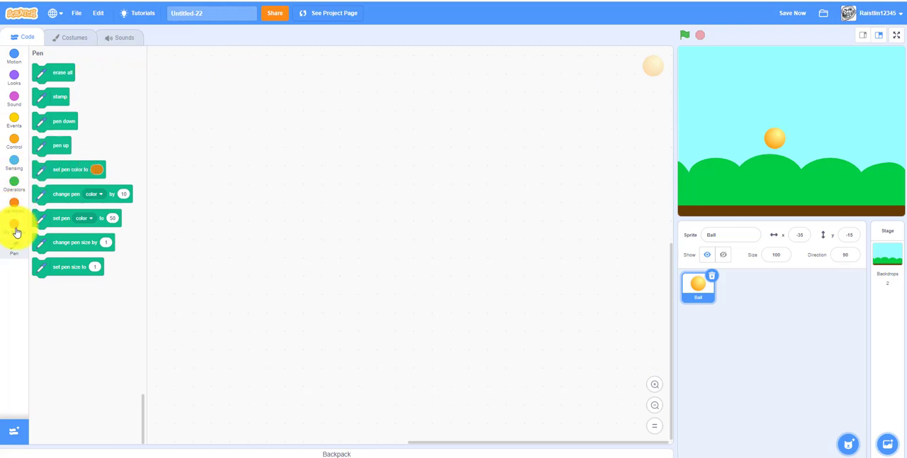
Step: Make a Draw Stalk custom block with length and thickness inputs
left_click(14, 227)
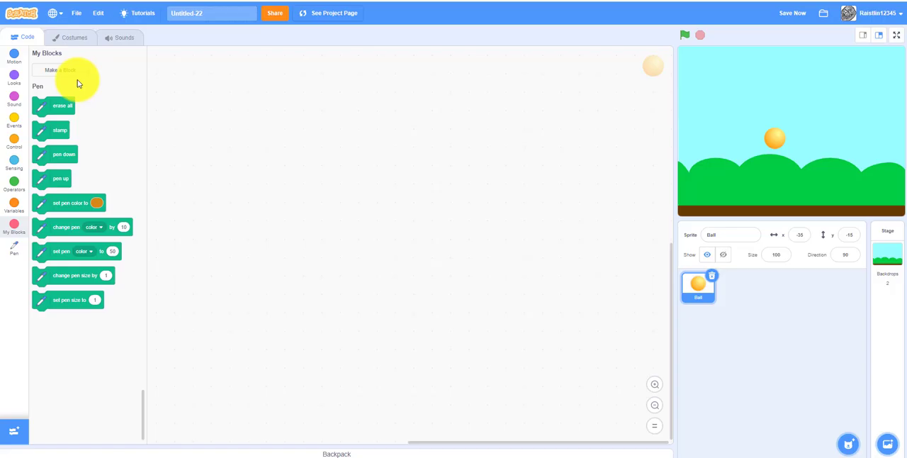
left_click(60, 69)
type("Draw Stalk")
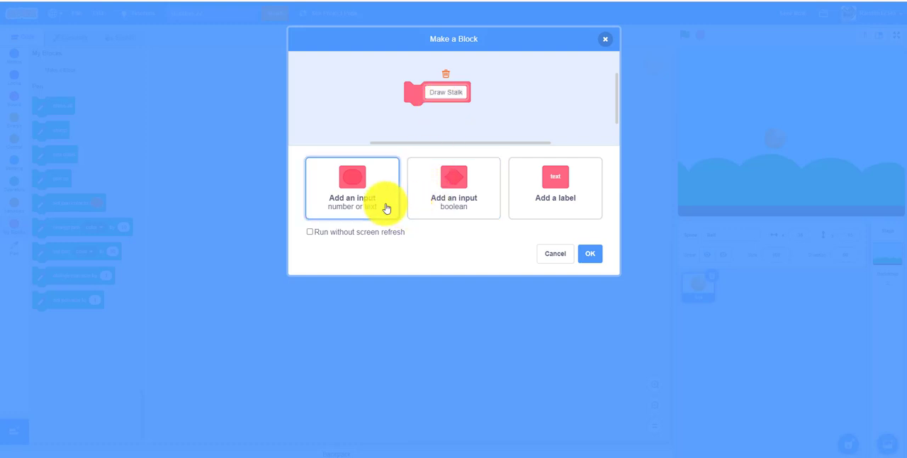
left_click(351, 188)
type("thiickness")
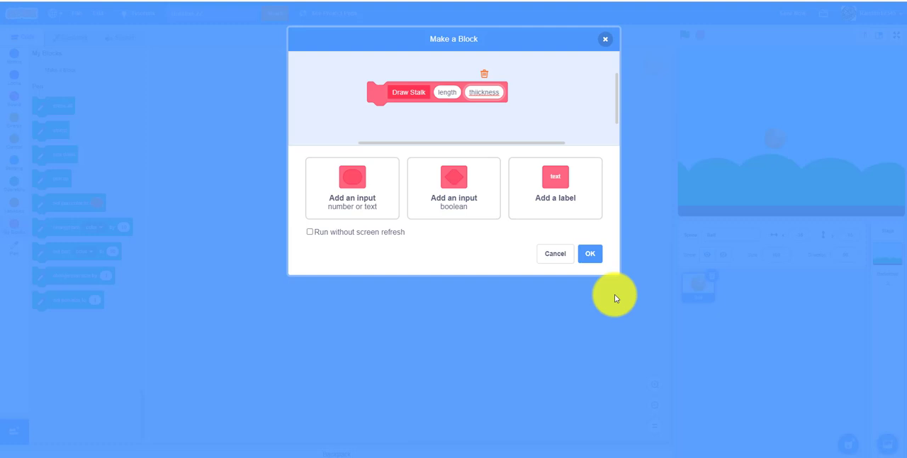
mouse_move(587, 113)
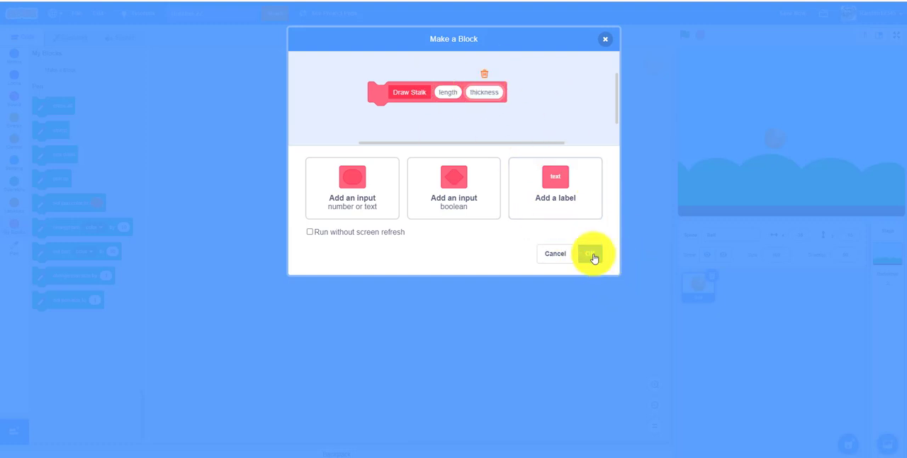
left_click(590, 254)
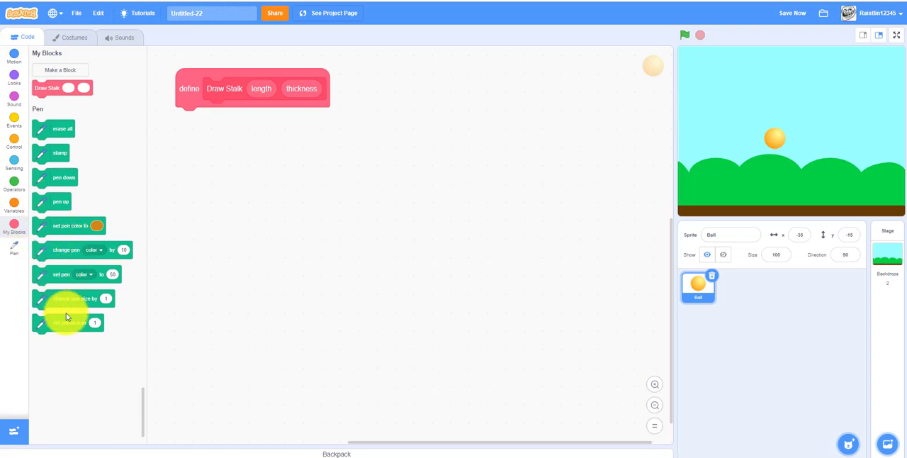
Step: Under define Draw Stalk, set pen size to thickness and add pen down
left_click_drag(69, 322, 227, 119)
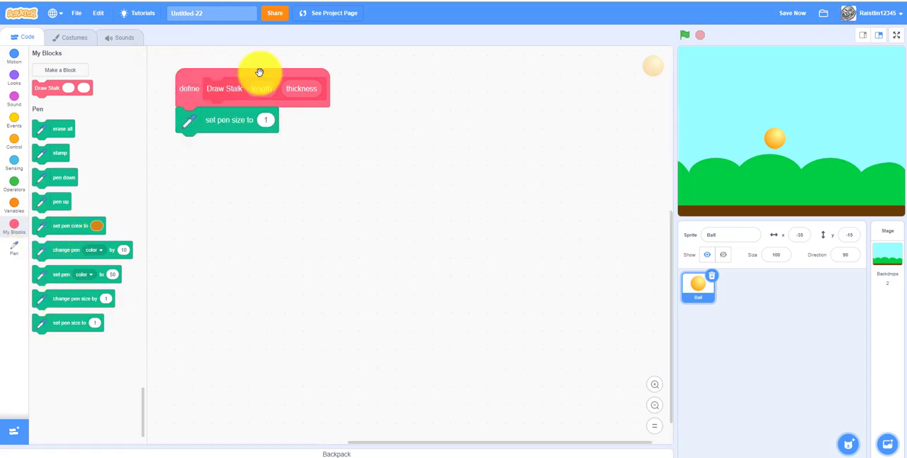
left_click_drag(261, 88, 365, 162)
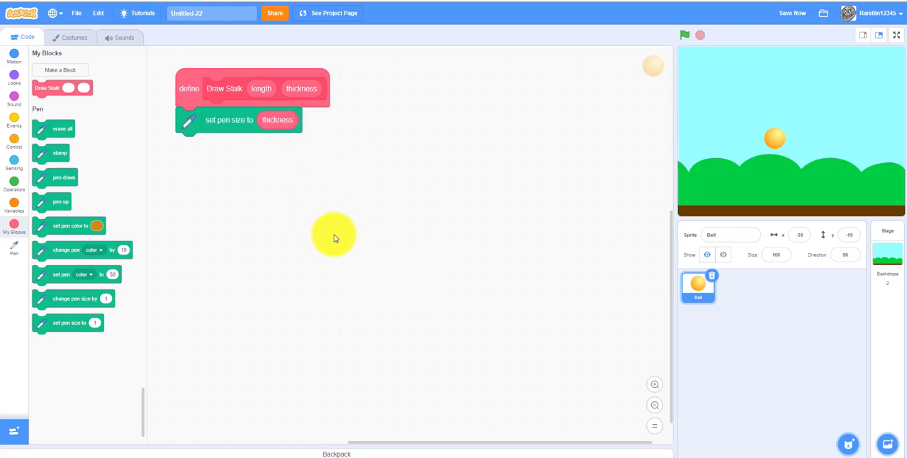
mouse_move(73, 214)
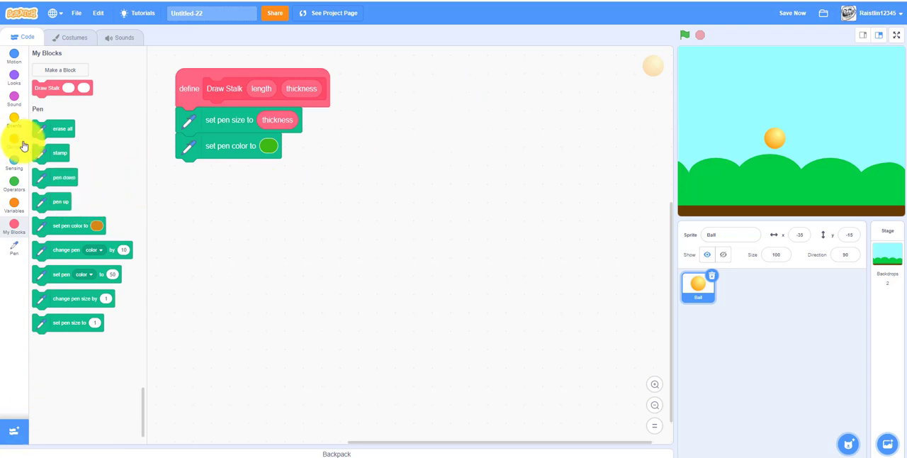
left_click_drag(63, 177, 221, 171)
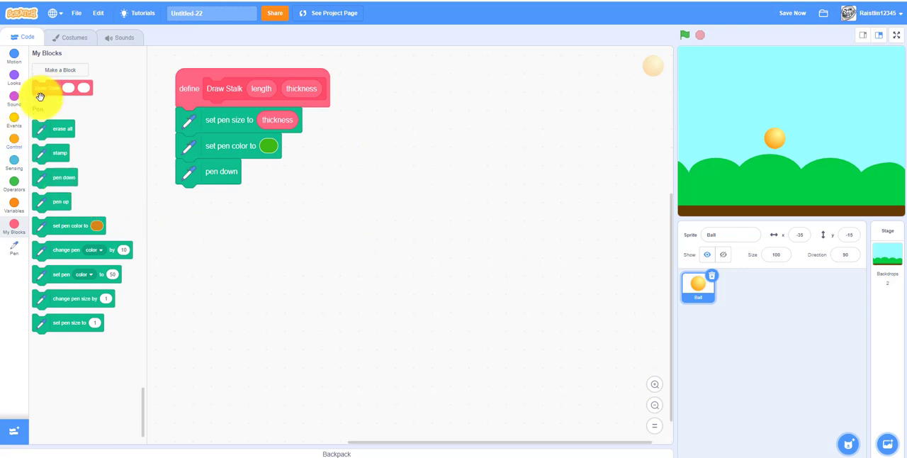
Step: Add change y by length after pen down, ending the script with pen up
left_click(15, 55)
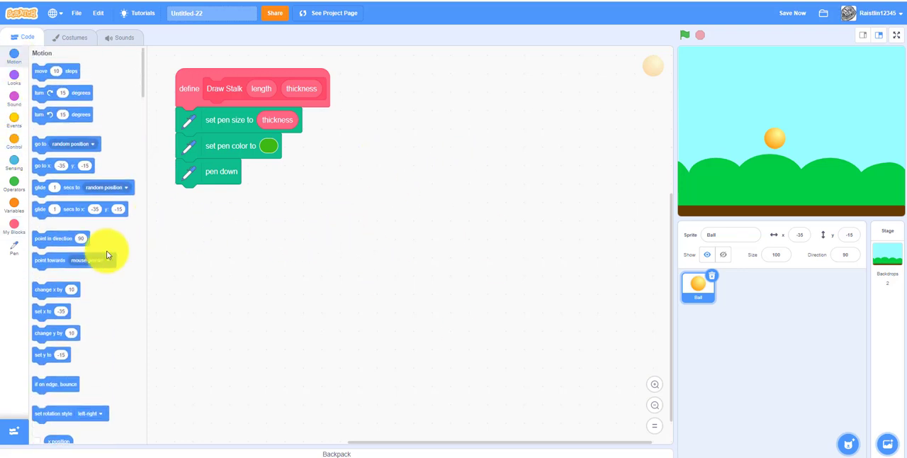
left_click_drag(53, 289, 230, 208)
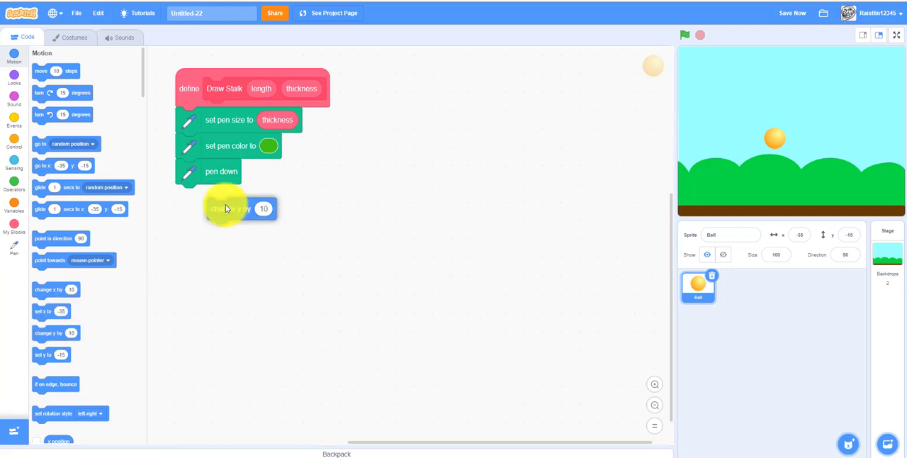
left_click_drag(237, 208, 209, 195)
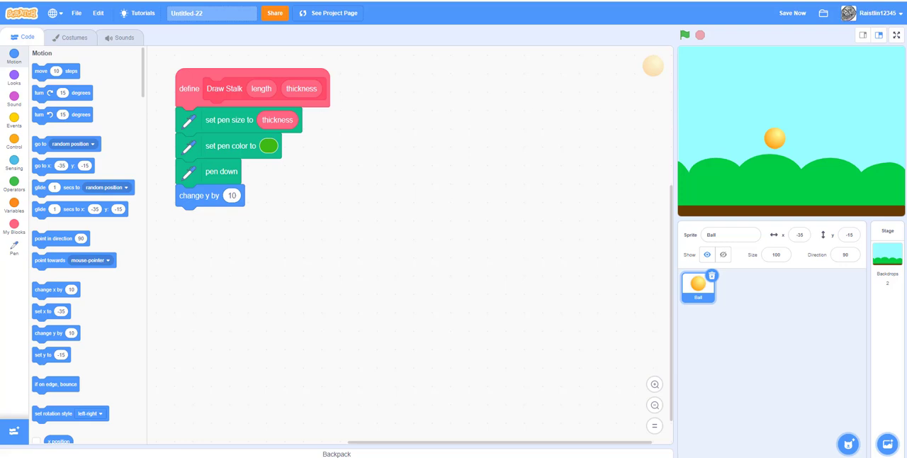
left_click_drag(262, 89, 358, 201)
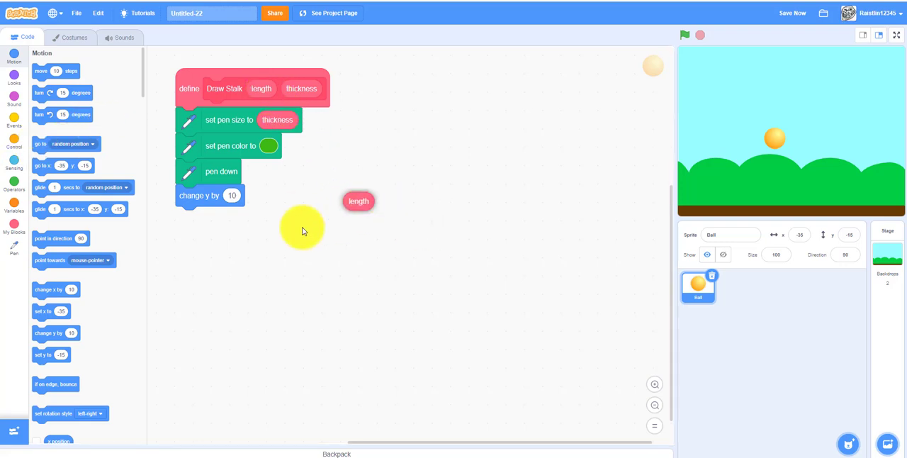
left_click_drag(358, 201, 238, 196)
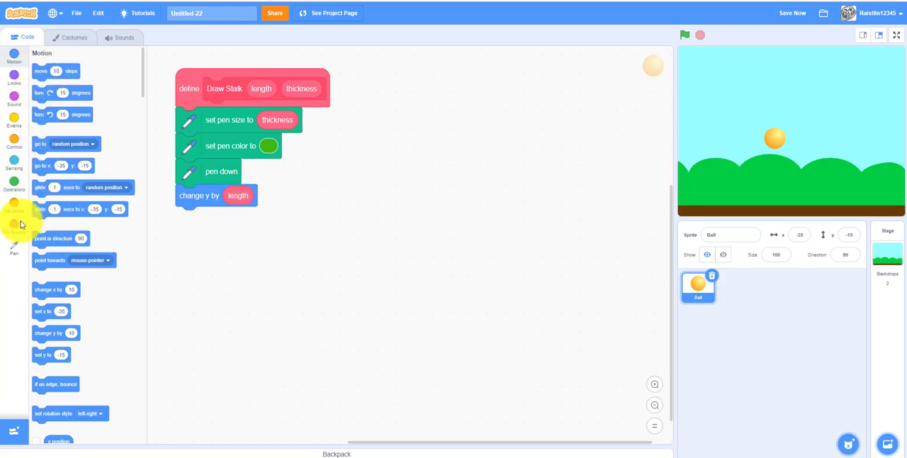
left_click(14, 246)
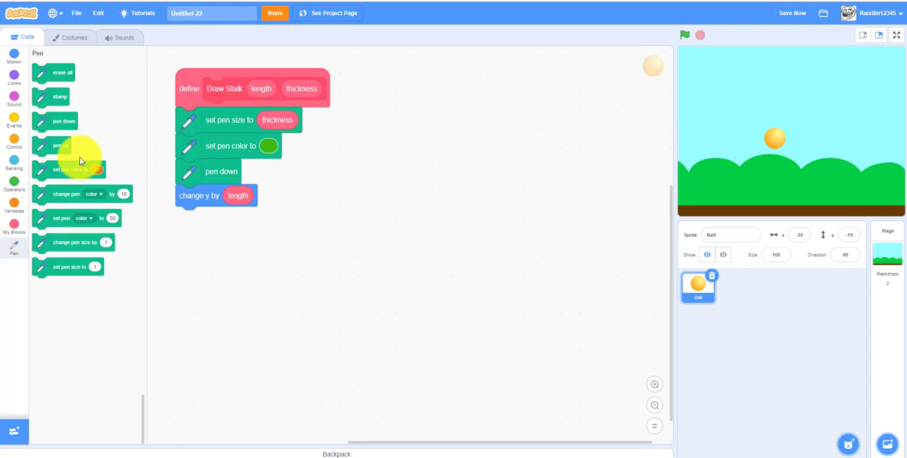
left_click_drag(61, 145, 217, 219)
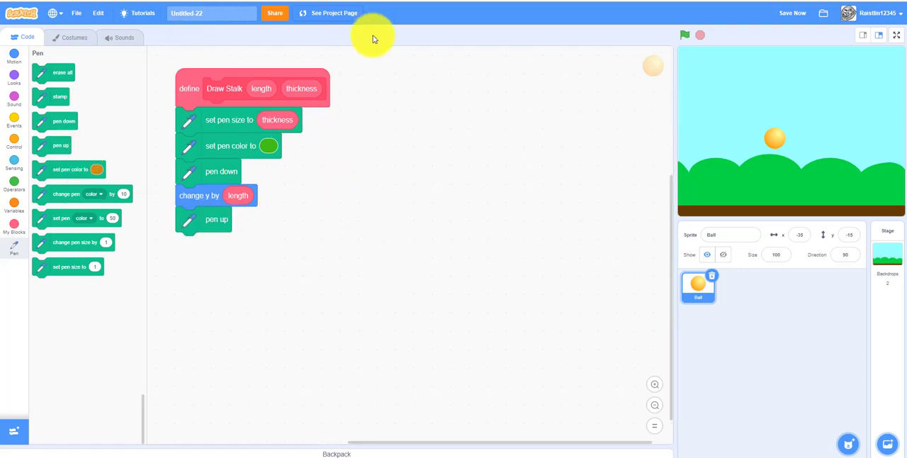
mouse_move(374, 36)
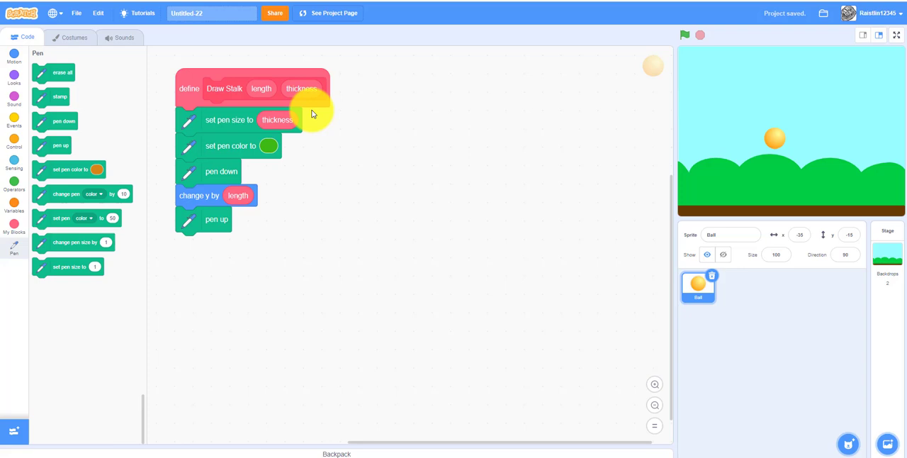
Step: Build 'when space key pressed → erase all' and 'when green flag clicked → erase all' scripts
left_click(14, 142)
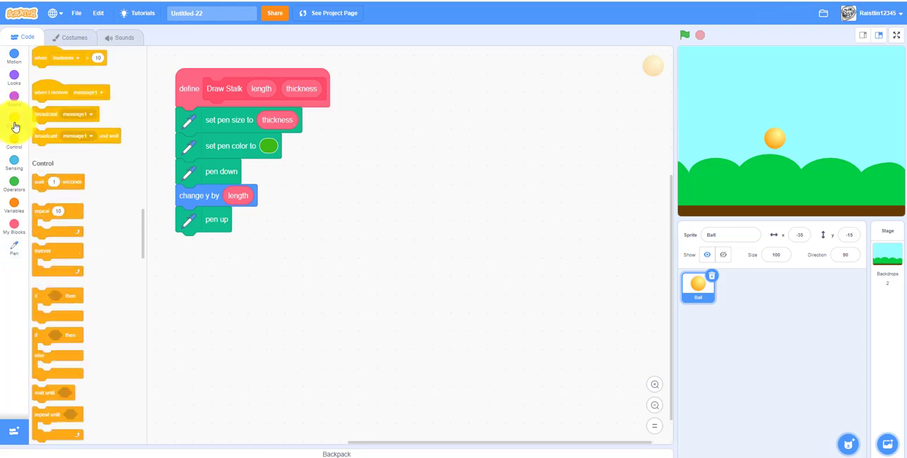
left_click(14, 117)
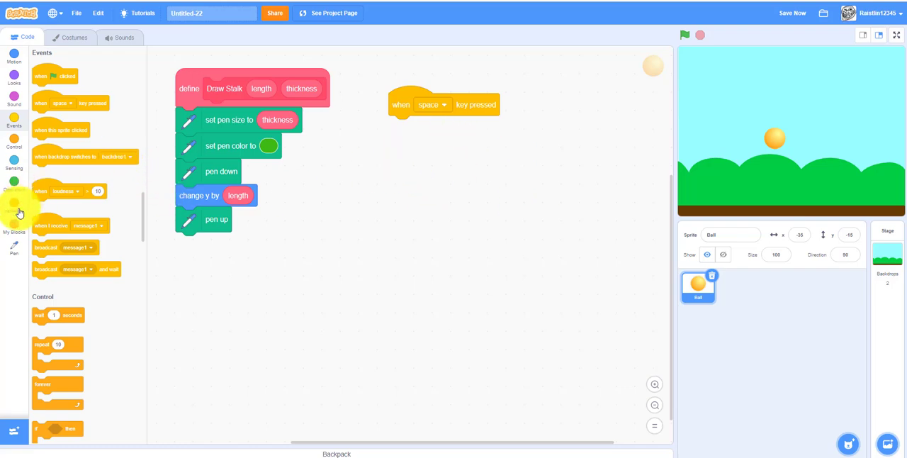
left_click(13, 248)
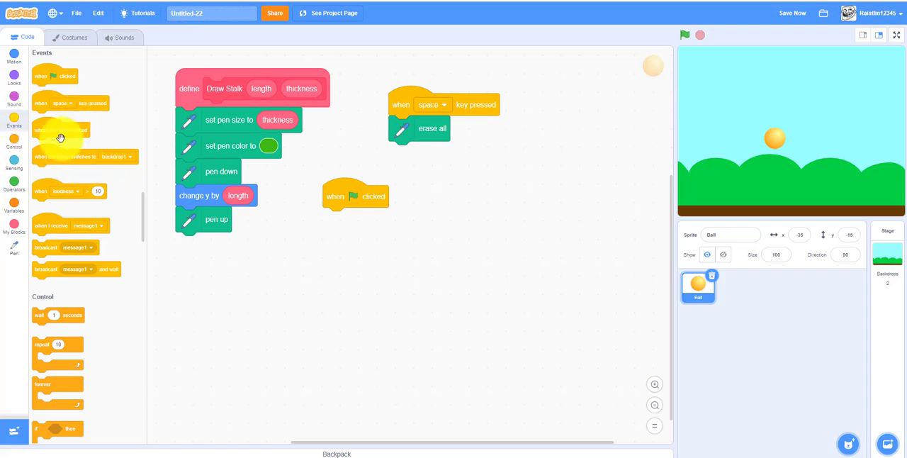
left_click(15, 244)
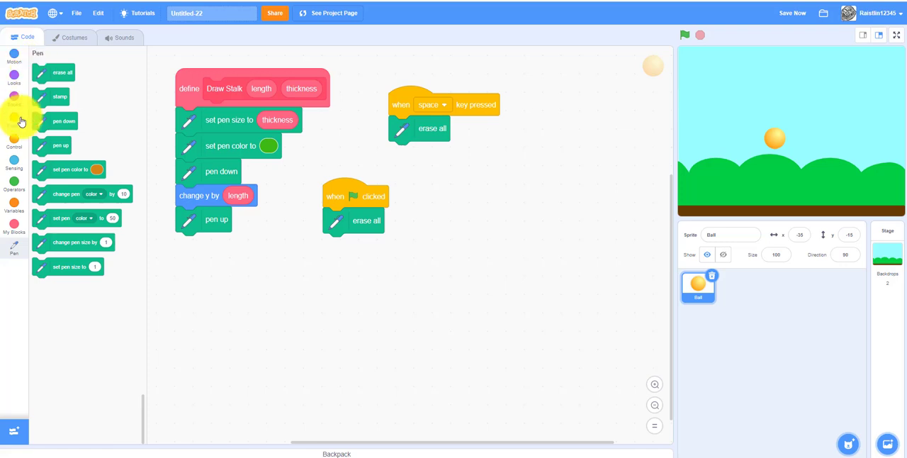
Step: Add a forever loop containing 'if mouse down? then' under the flag script's erase all
left_click(14, 144)
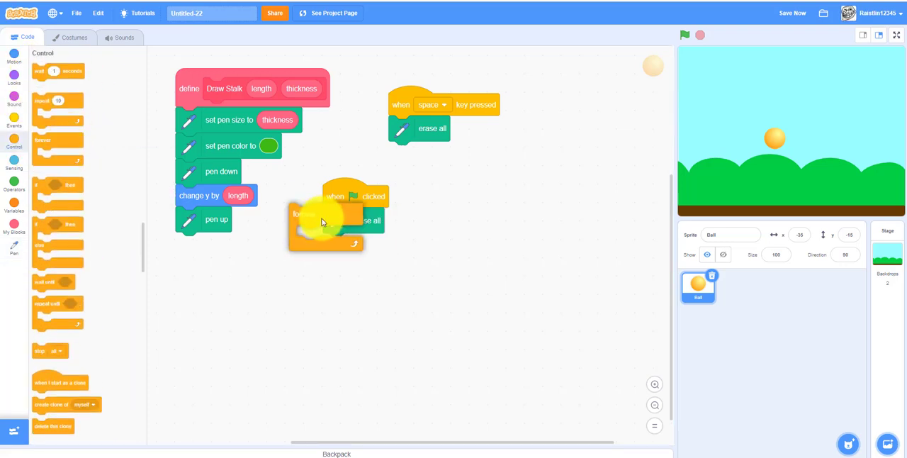
left_click_drag(322, 220, 338, 244)
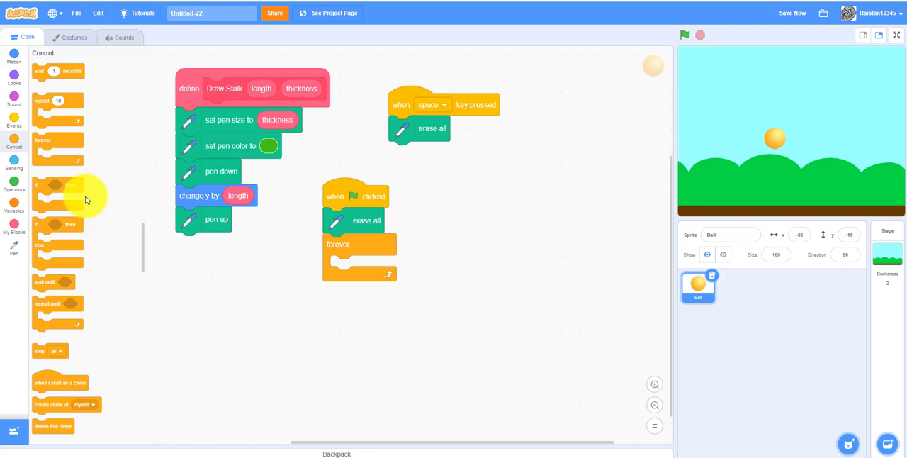
left_click_drag(57, 198, 361, 265)
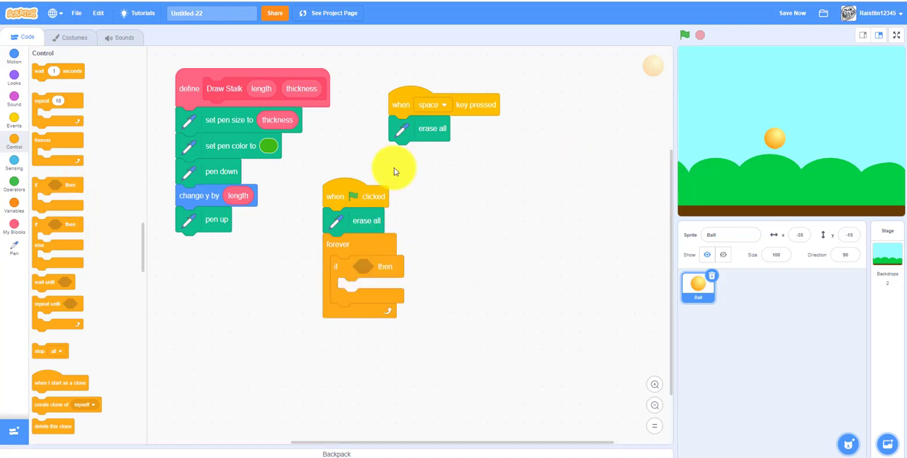
left_click(14, 163)
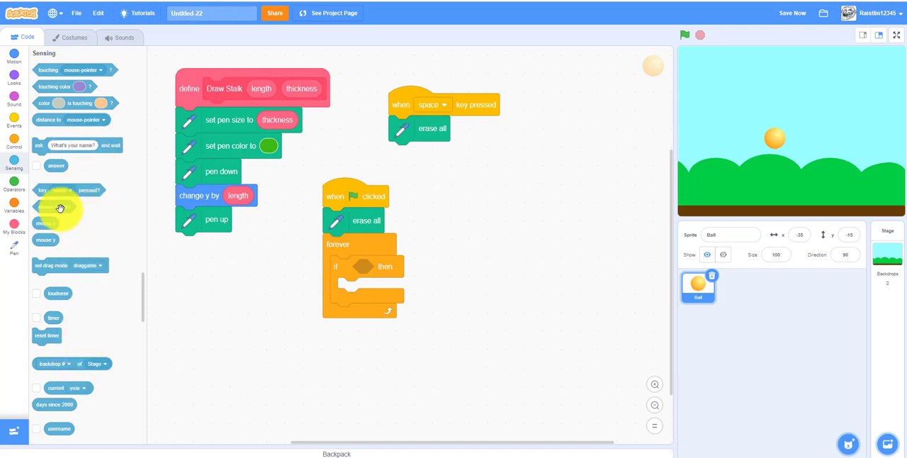
left_click_drag(44, 207, 384, 266)
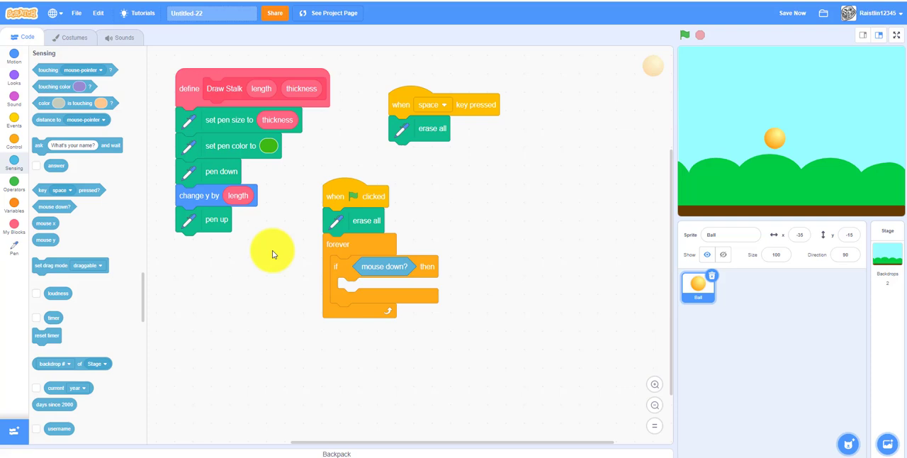
Step: Put go to mouse-pointer and Draw Stalk 100 5 inside the if, then test it
left_click(14, 55)
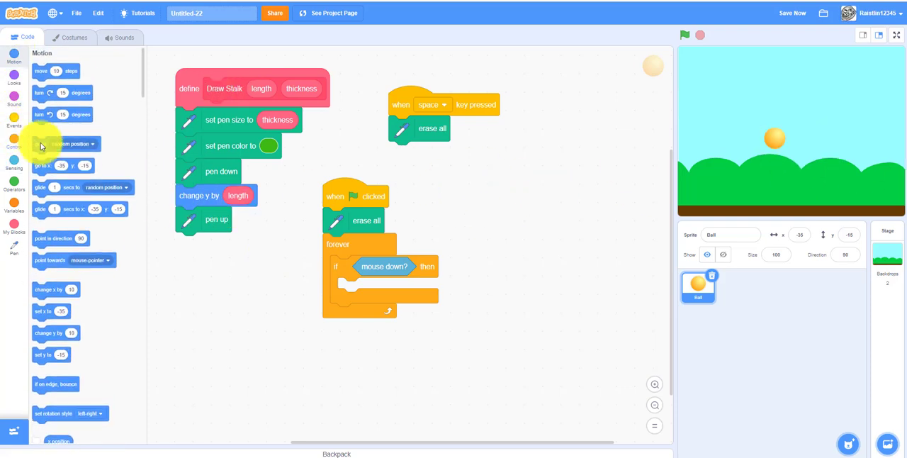
mouse_move(67, 260)
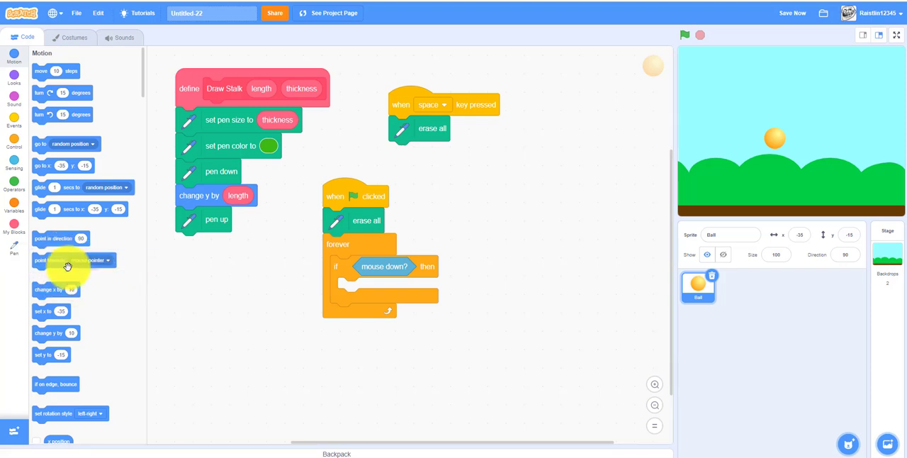
scroll("down", 3)
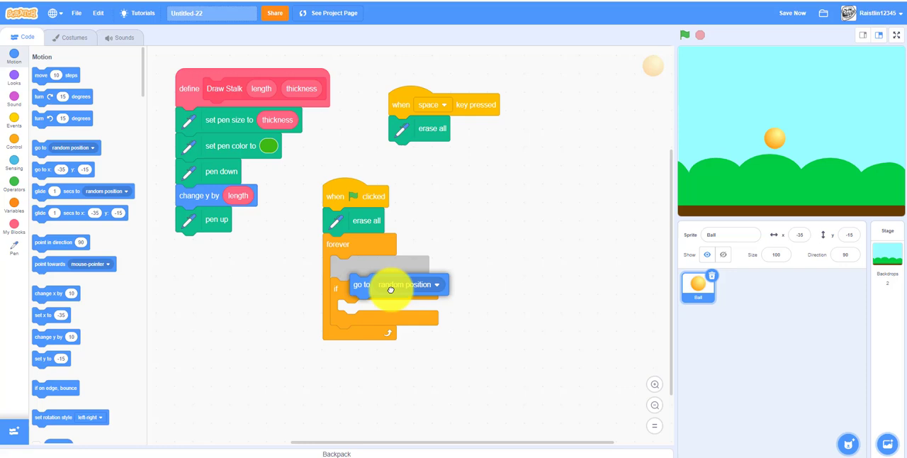
left_click(436, 284)
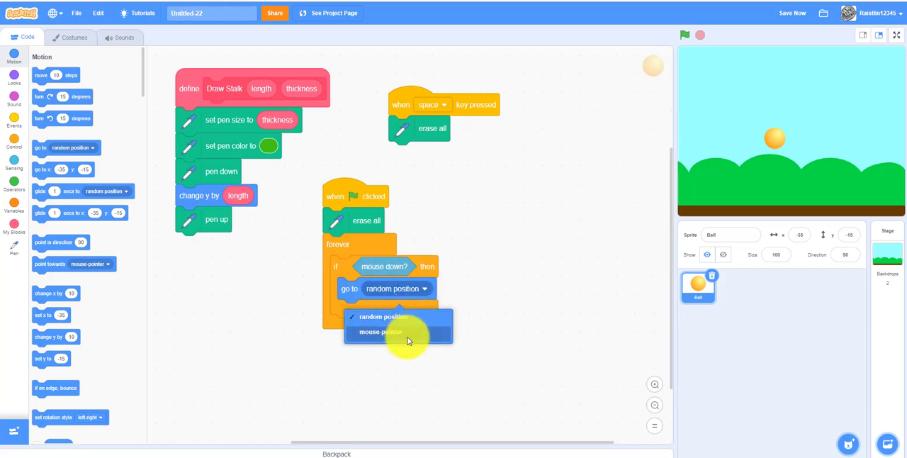
left_click(380, 332)
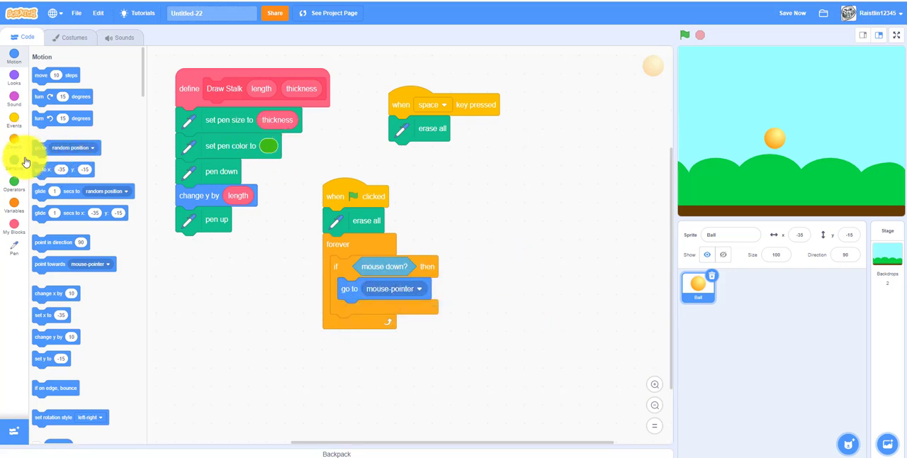
left_click(14, 225)
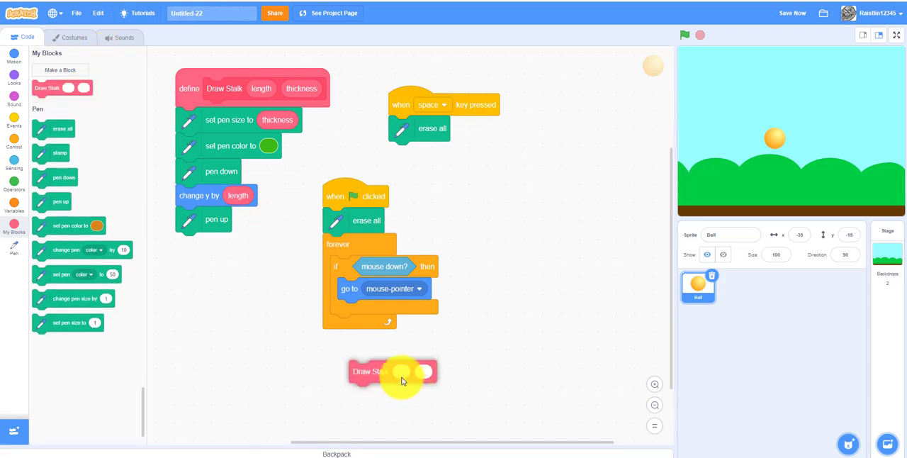
left_click_drag(401, 371, 383, 309)
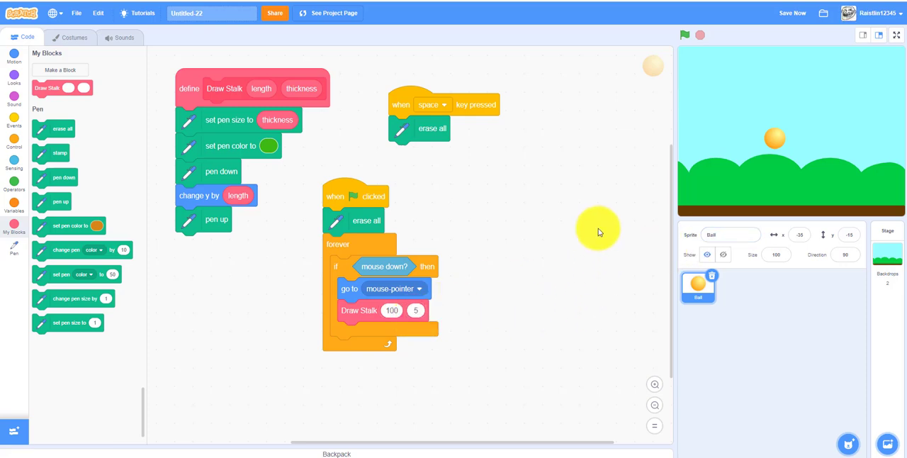
mouse_move(542, 157)
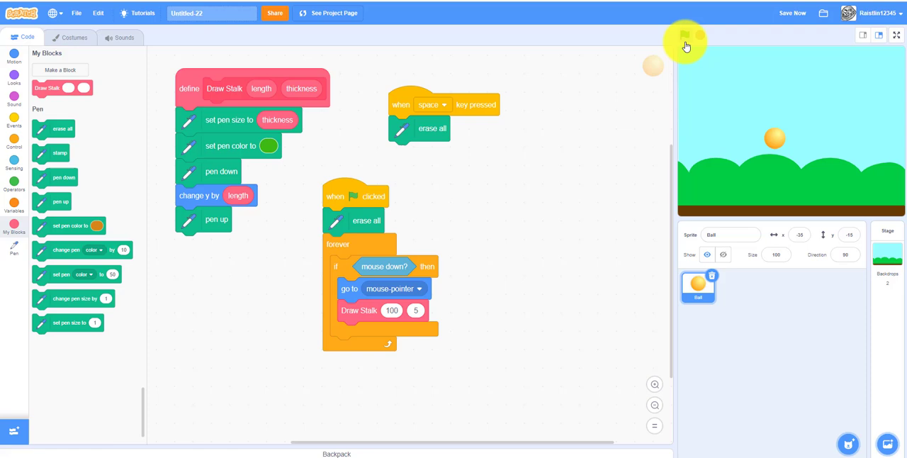
left_click(684, 35)
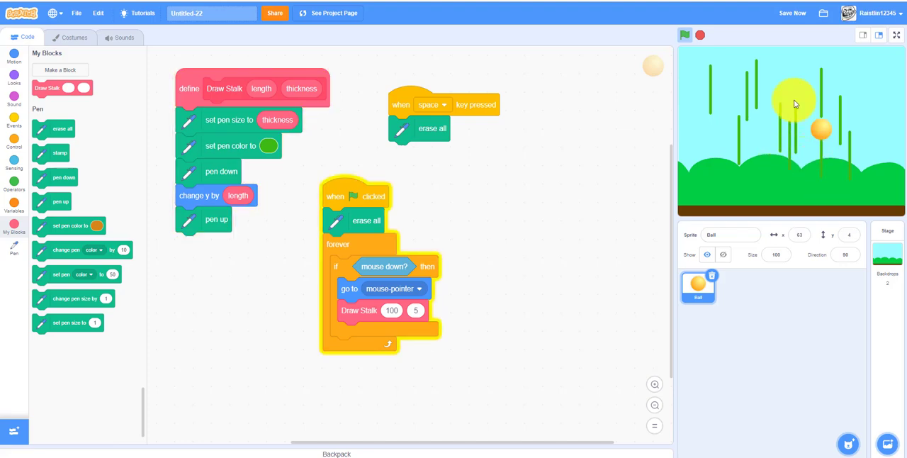
left_click(684, 34)
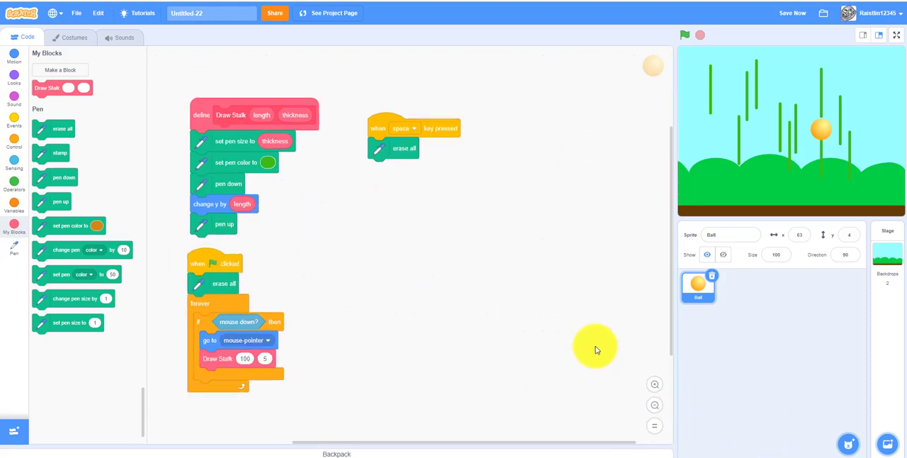
Step: Make a Draw Flower block with Number of Petals, Petal Color and Center Color inputs
left_click(59, 70)
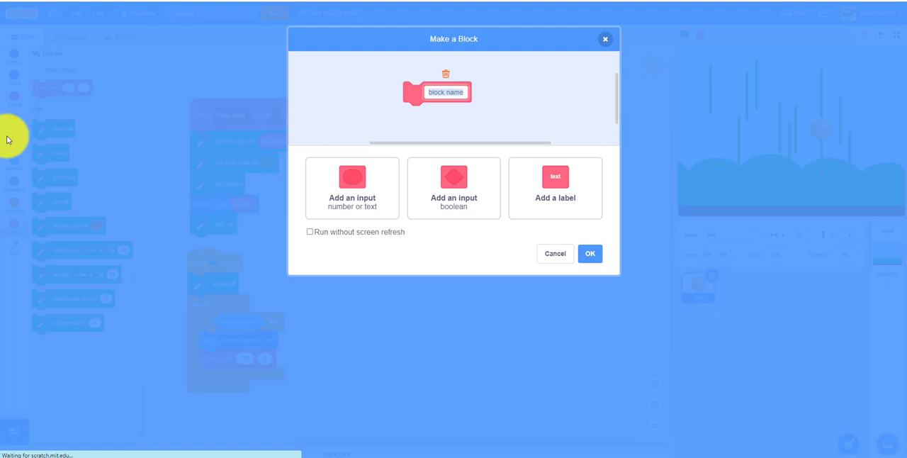
mouse_move(457, 115)
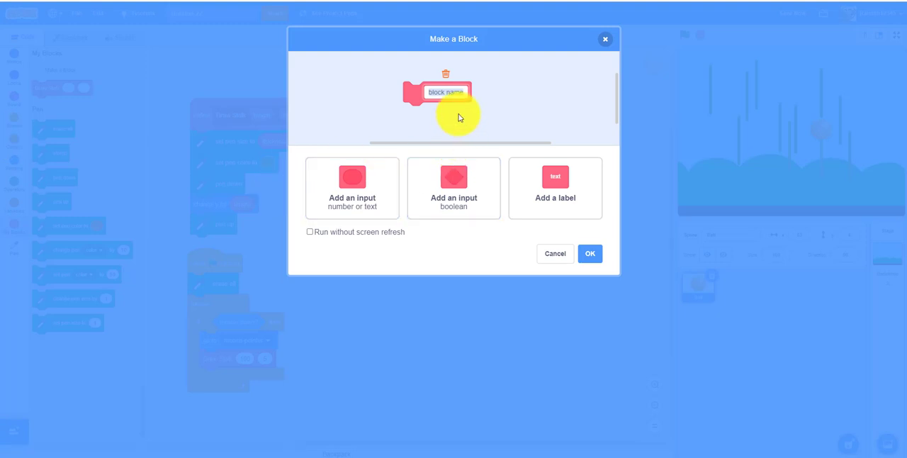
type("Draw Fin")
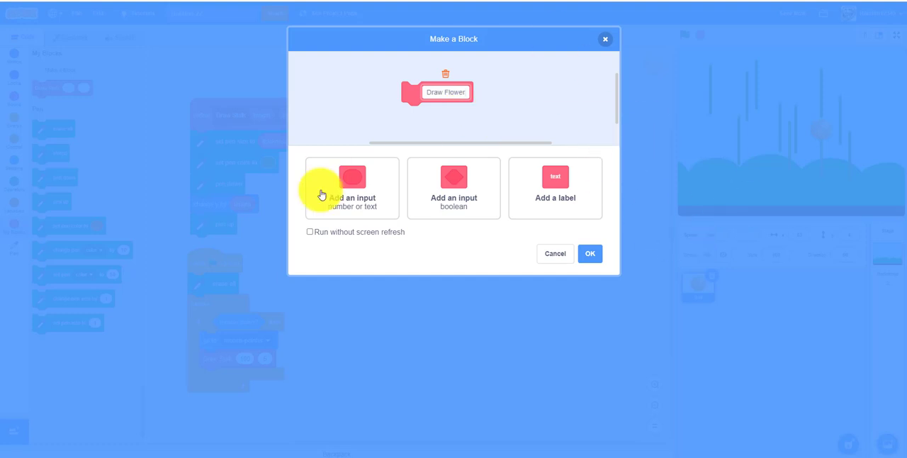
left_click(352, 187)
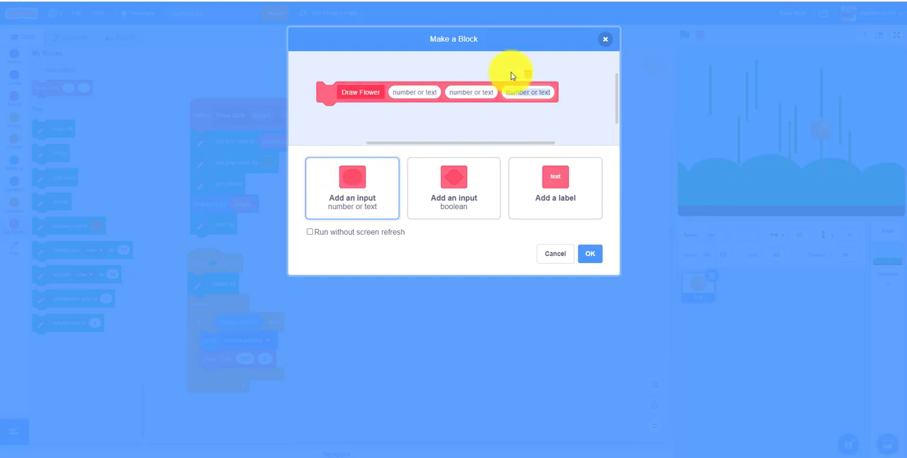
left_click(414, 93)
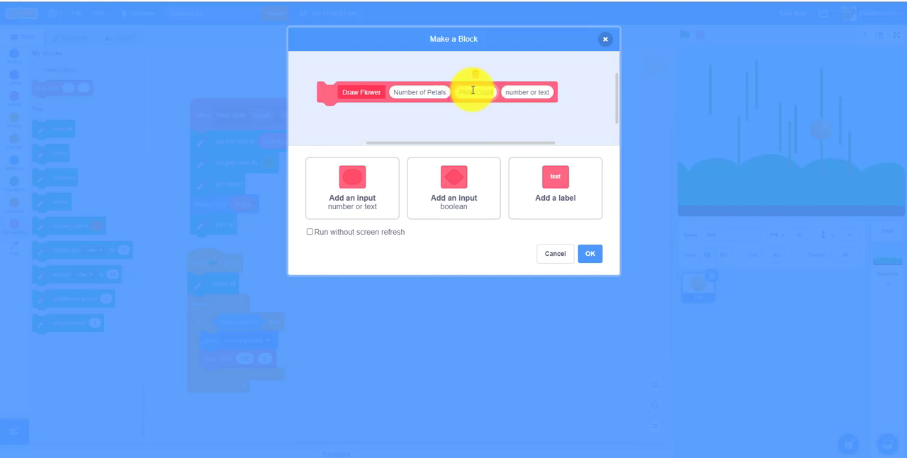
type("Petal Color")
left_click(527, 92)
type("Center Color")
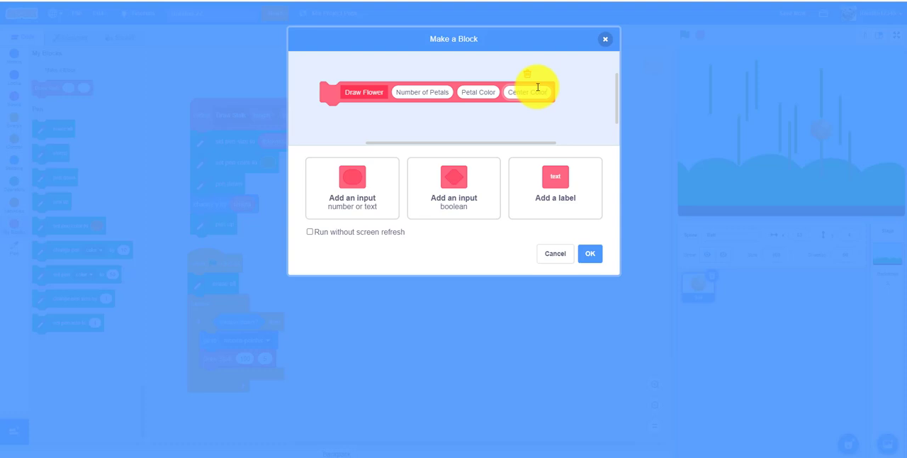
left_click(590, 253)
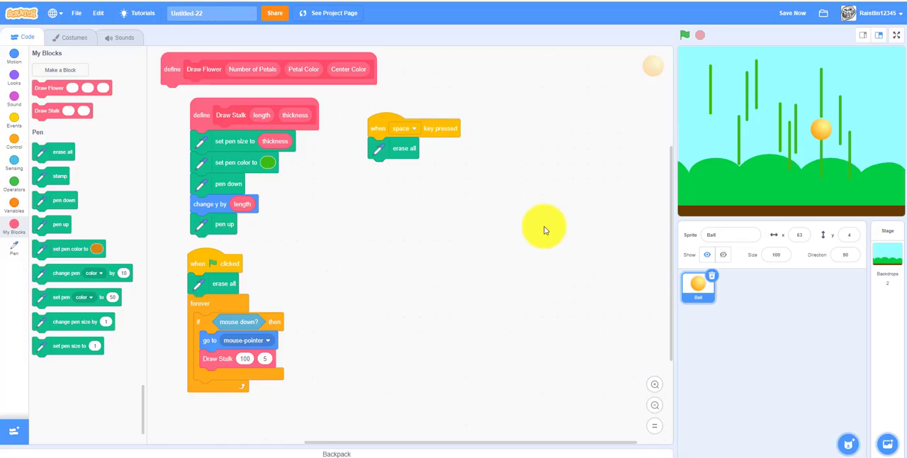
Step: Under define Draw Flower, add set size to 100% and change color effect by Petal Color
left_click_drag(269, 69, 453, 228)
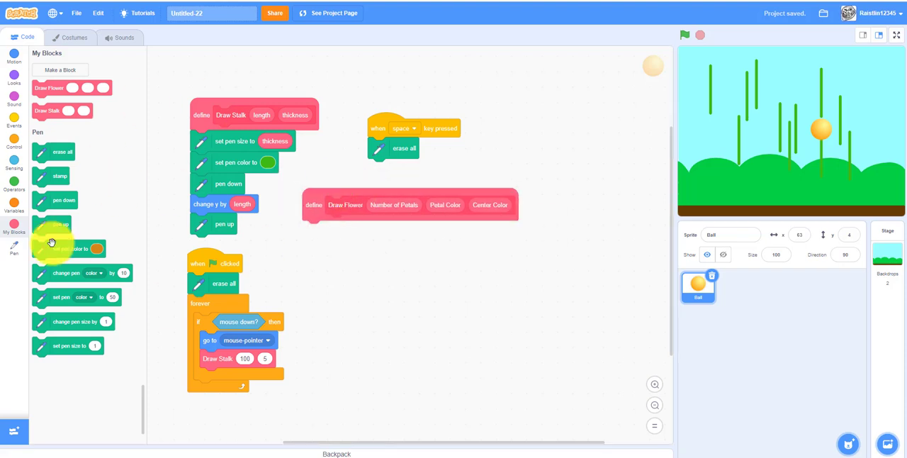
left_click(14, 78)
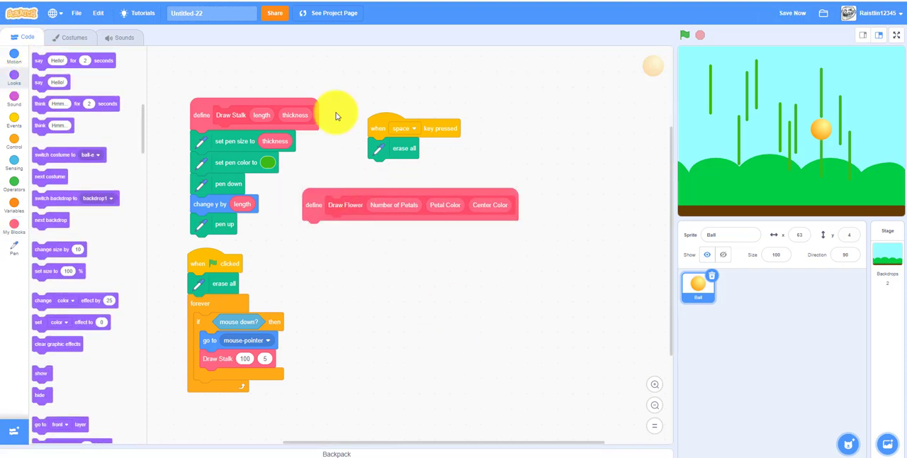
scroll("down", 3)
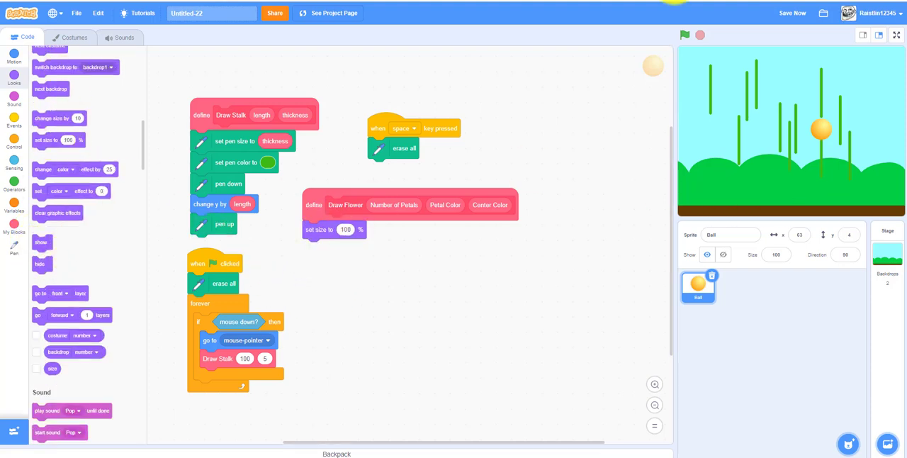
mouse_move(574, 296)
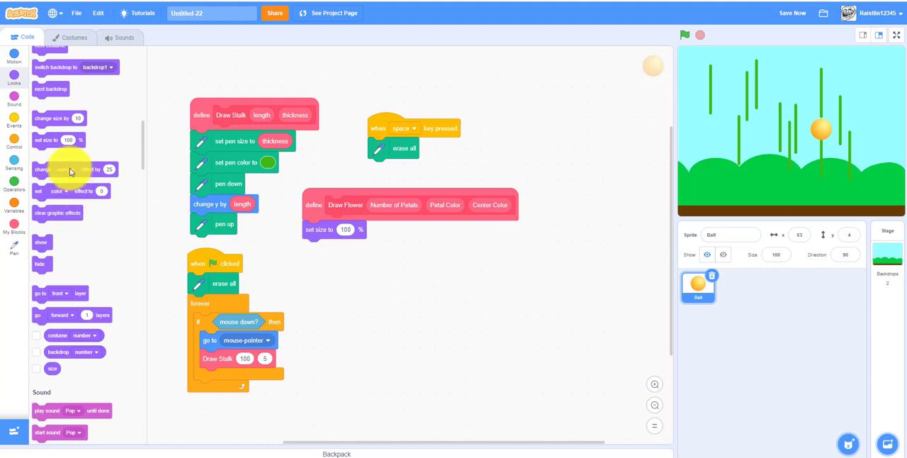
left_click_drag(60, 168, 390, 249)
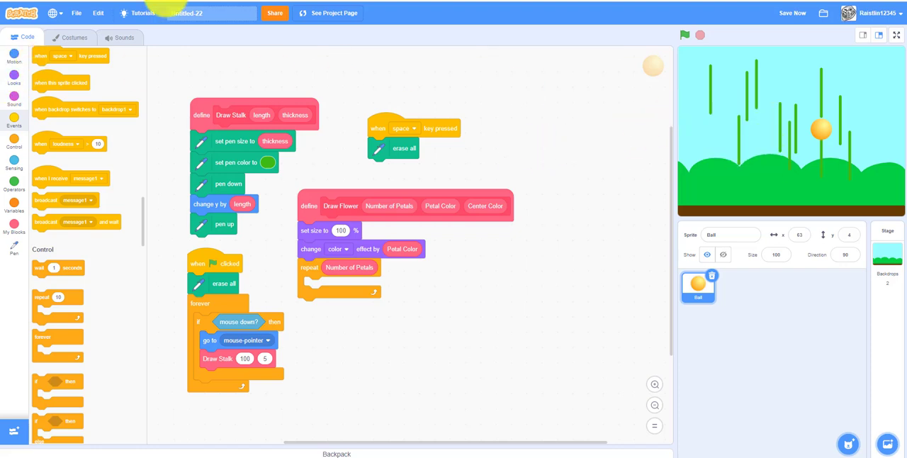
Step: Fill the repeat loop with move 25, stamp, move -25, turn 360 / Number of Petals
left_click(14, 55)
type("25")
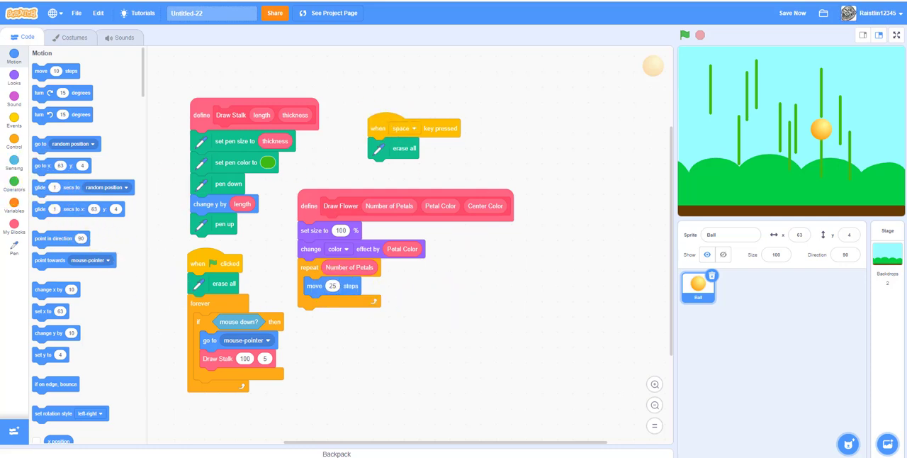
left_click(14, 247)
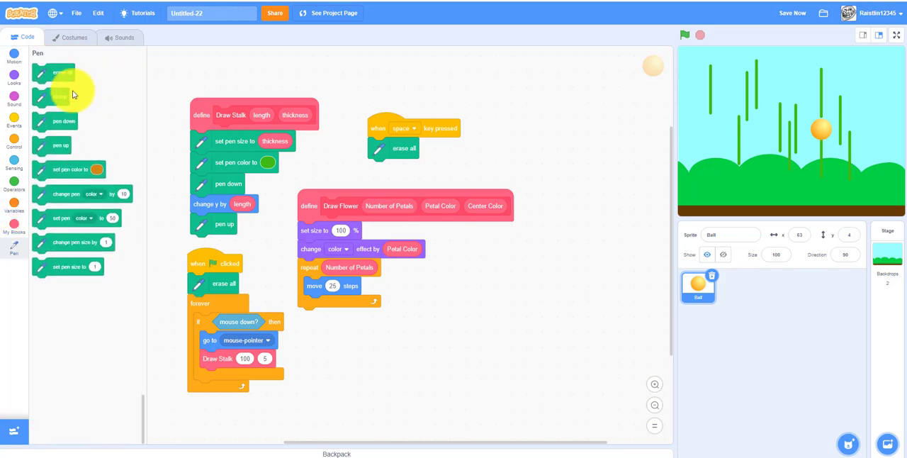
left_click_drag(60, 96, 334, 303)
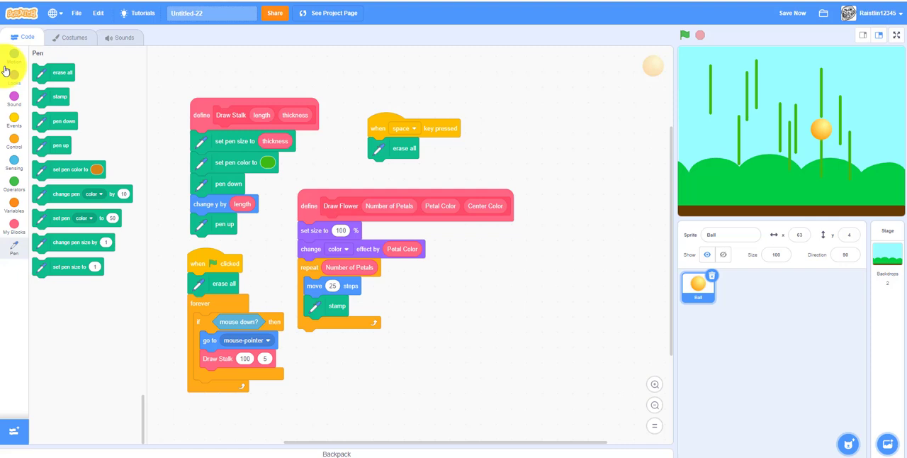
left_click(14, 57)
type("-25")
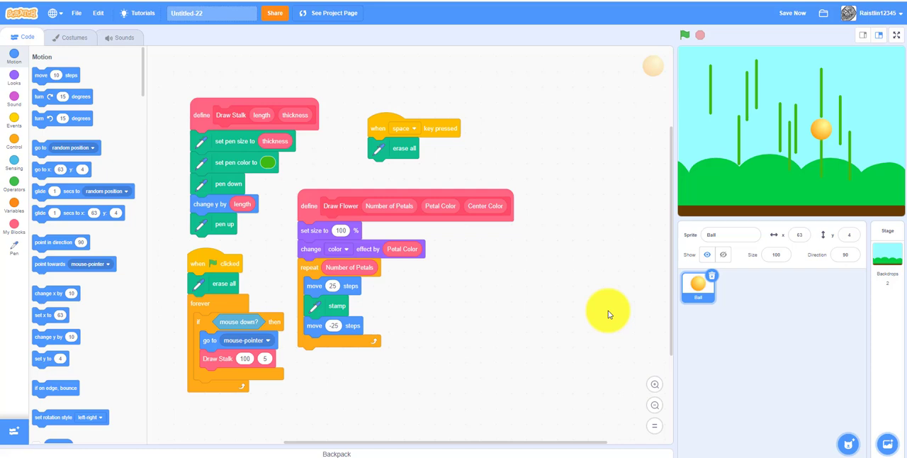
mouse_move(83, 106)
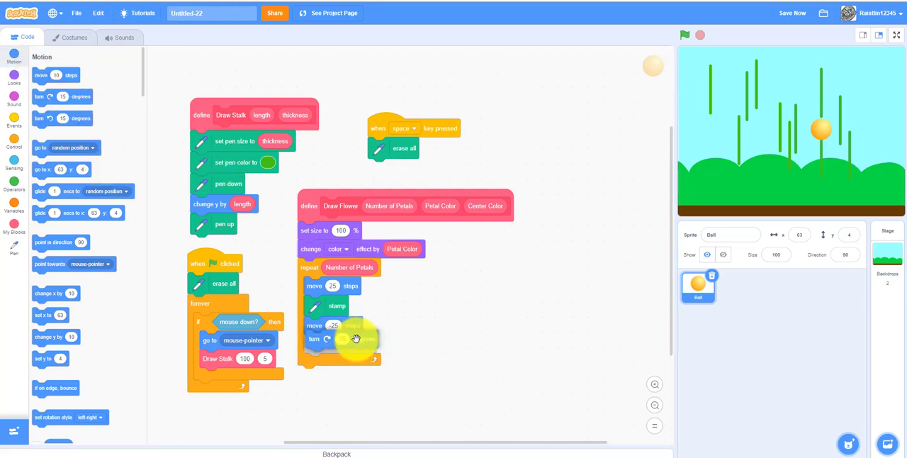
left_click(14, 181)
type("360")
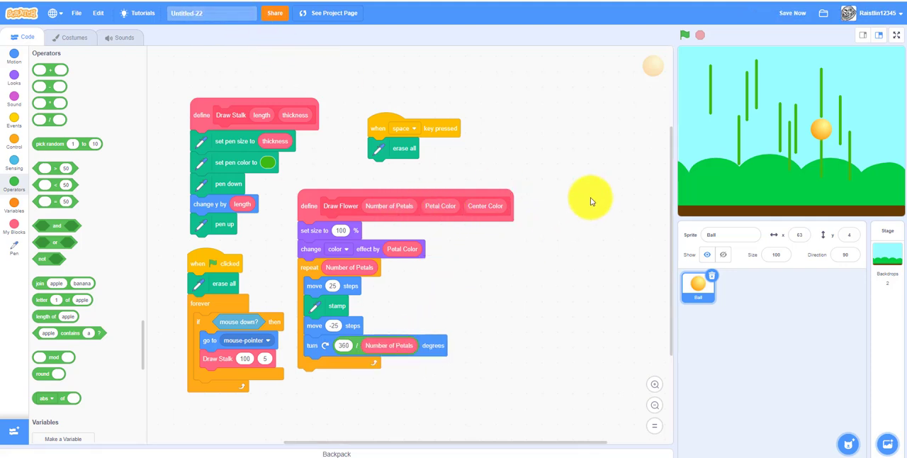
mouse_move(489, 284)
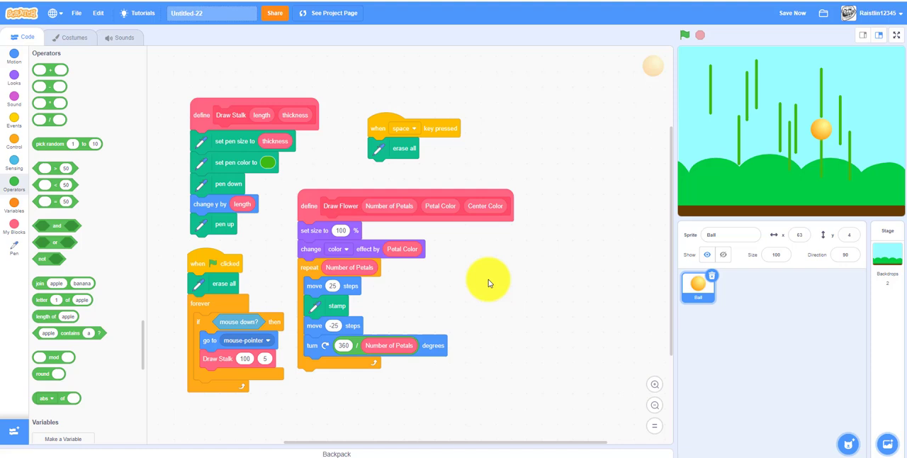
mouse_move(517, 222)
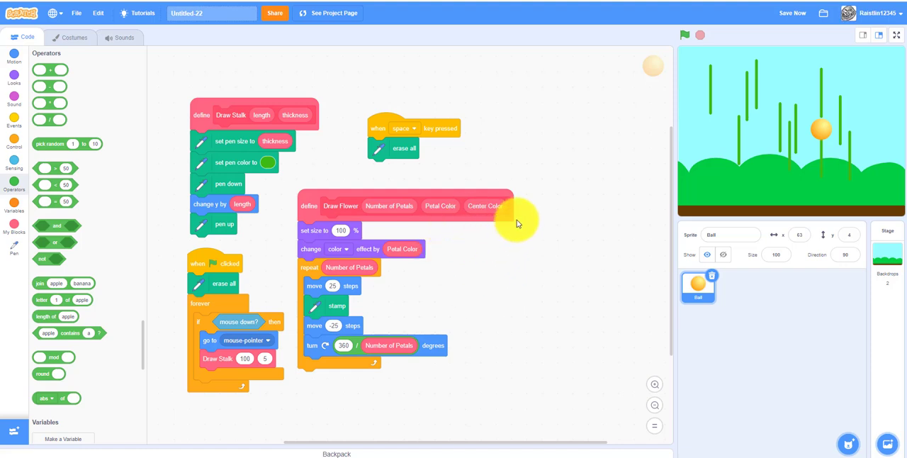
mouse_move(486, 235)
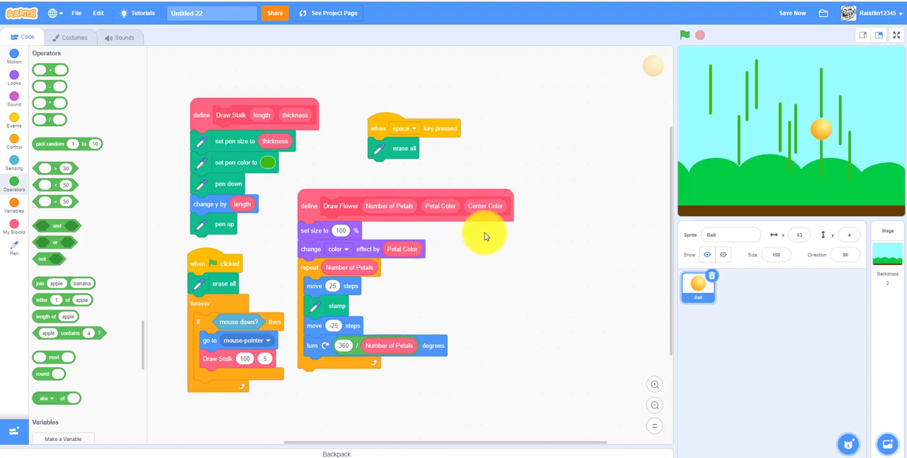
mouse_move(506, 310)
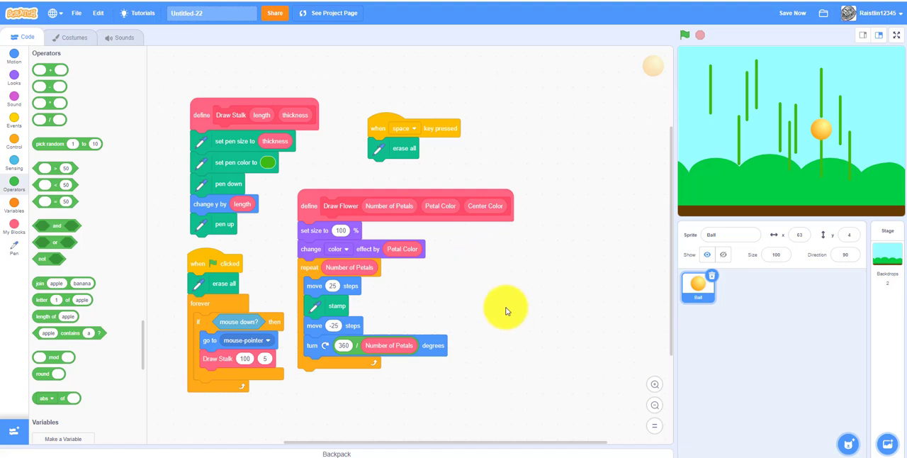
mouse_move(509, 314)
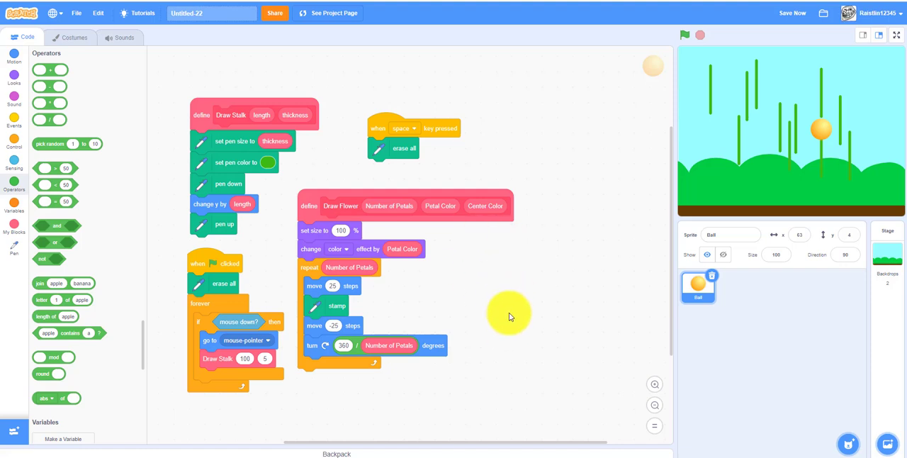
mouse_move(476, 248)
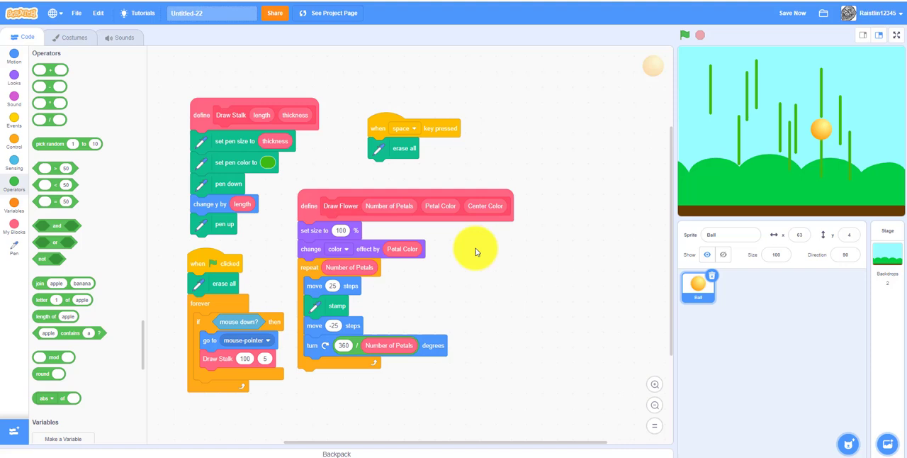
mouse_move(573, 226)
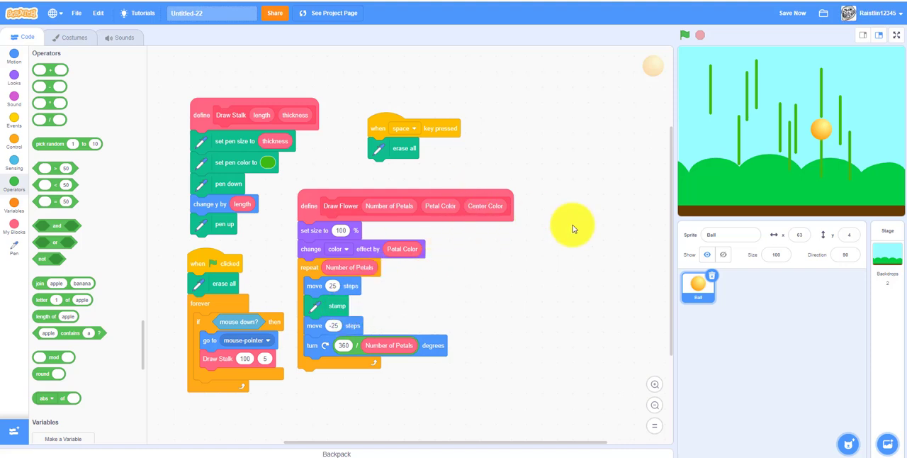
mouse_move(516, 253)
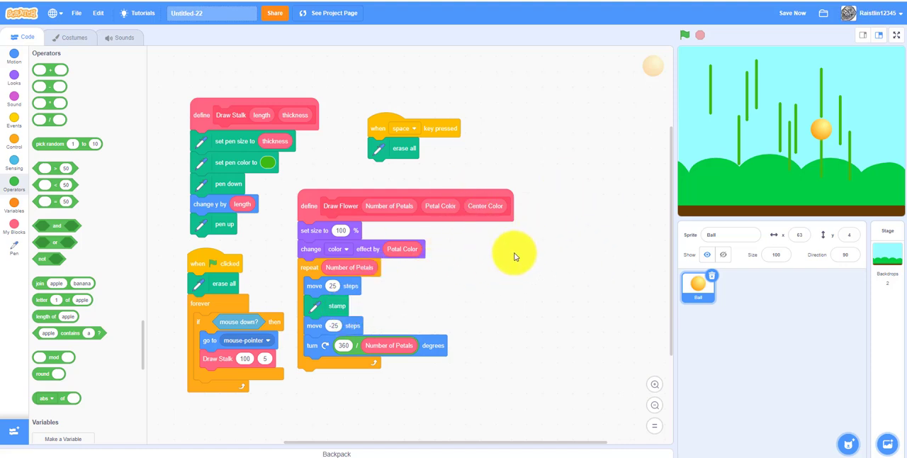
mouse_move(252, 293)
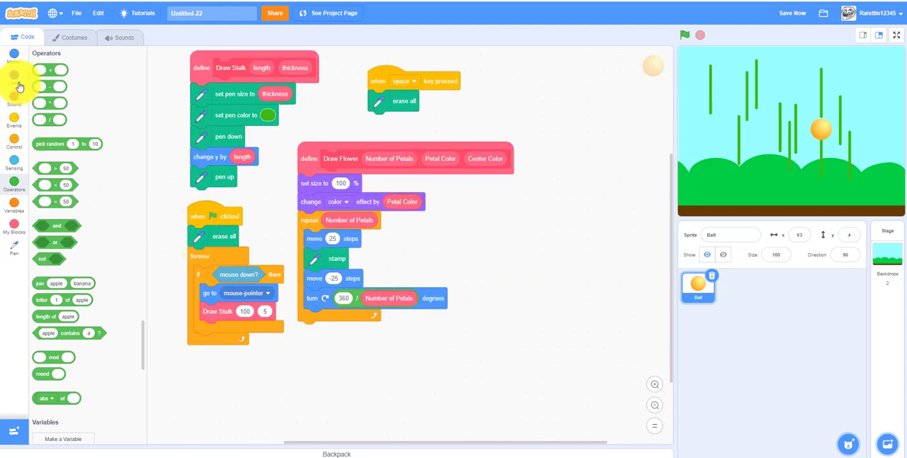
Step: Below the petal loop, set the colour effect to Center Color and add a Pen stamp
left_click(13, 78)
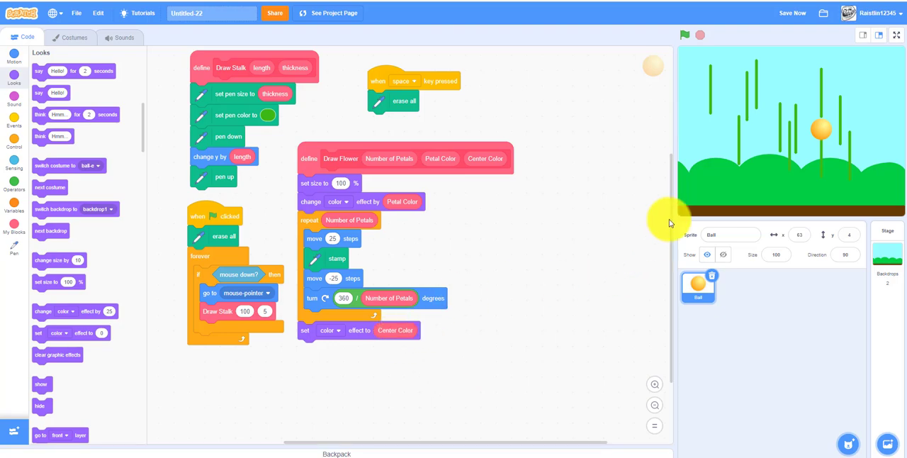
mouse_move(66, 174)
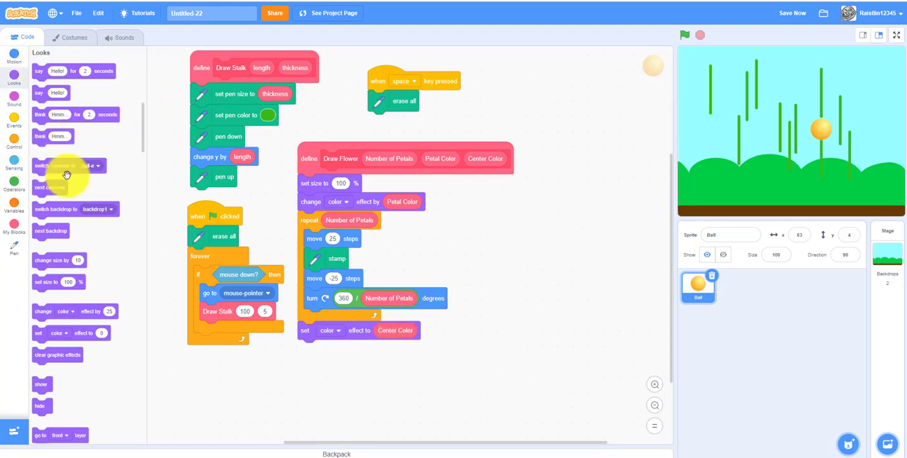
left_click(13, 245)
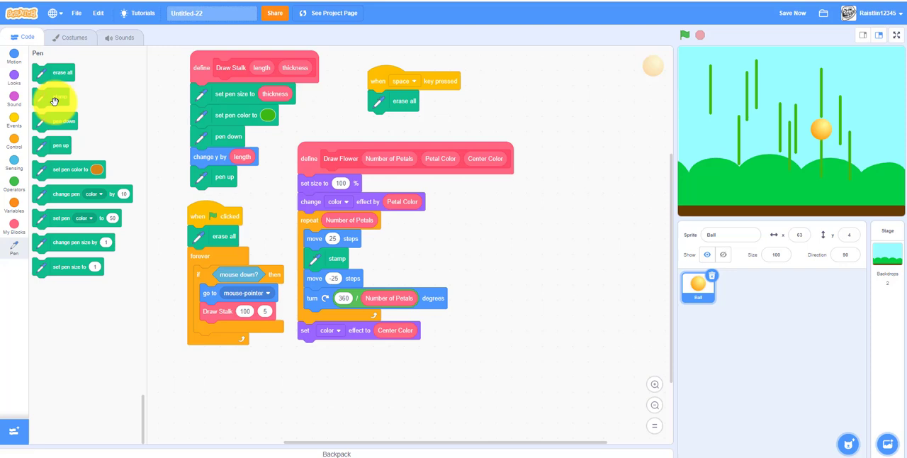
mouse_move(62, 112)
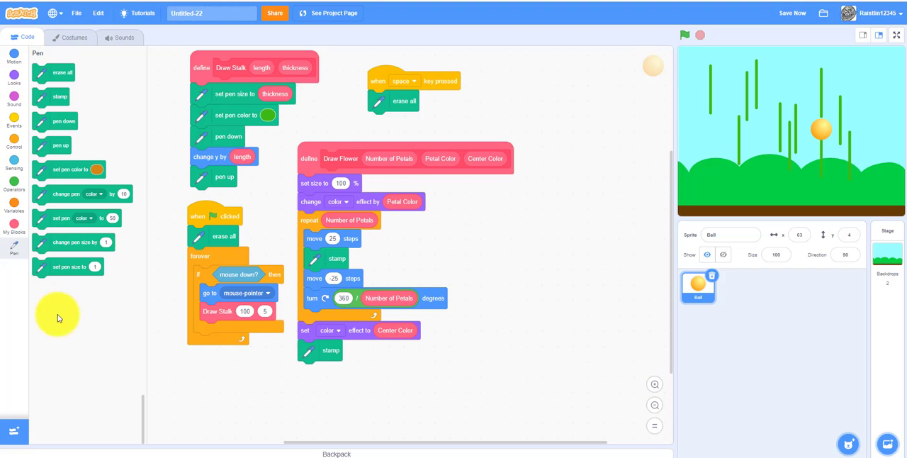
mouse_move(331, 155)
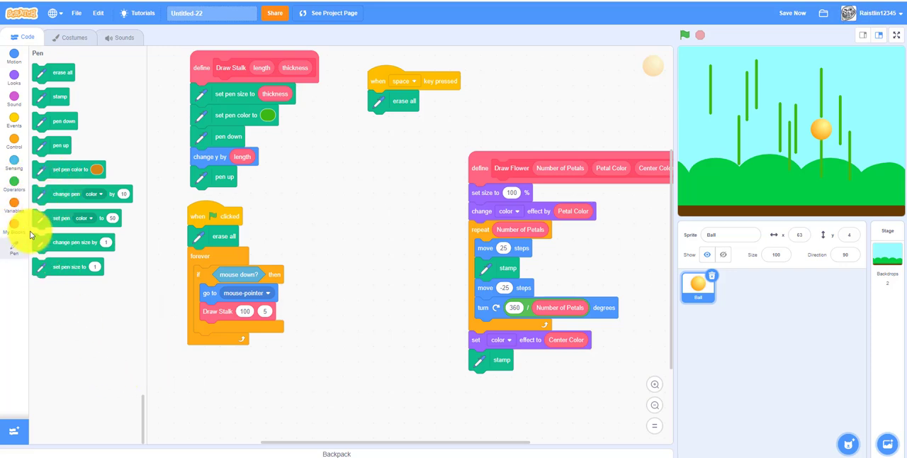
Step: Call Draw Flower under Draw Stalk with random 5–10 petals and -100–100 colours, then tidy scripts
left_click(14, 225)
type("5")
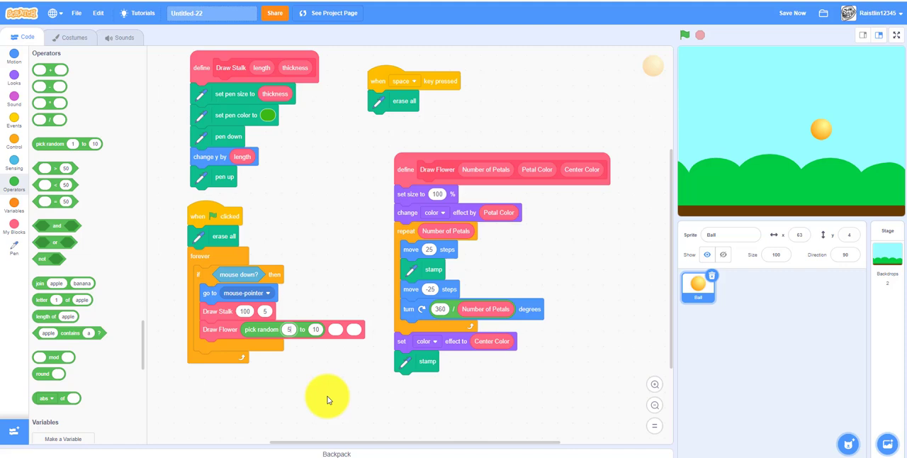
mouse_move(579, 271)
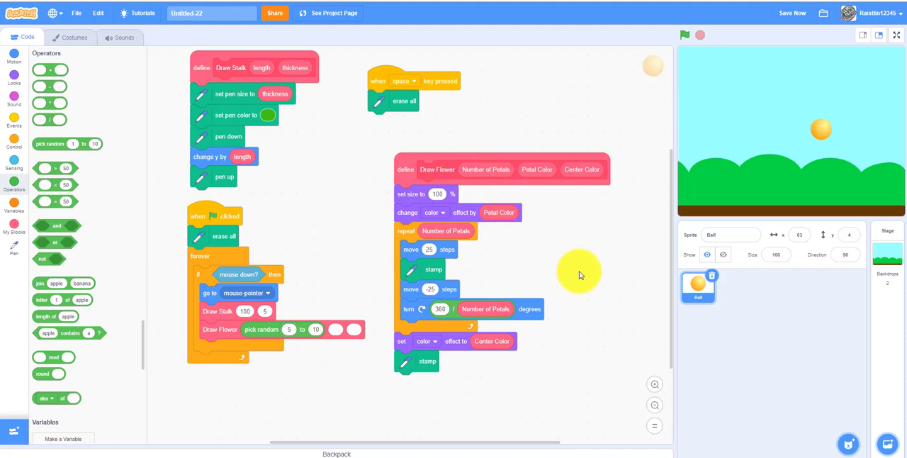
mouse_move(801, 39)
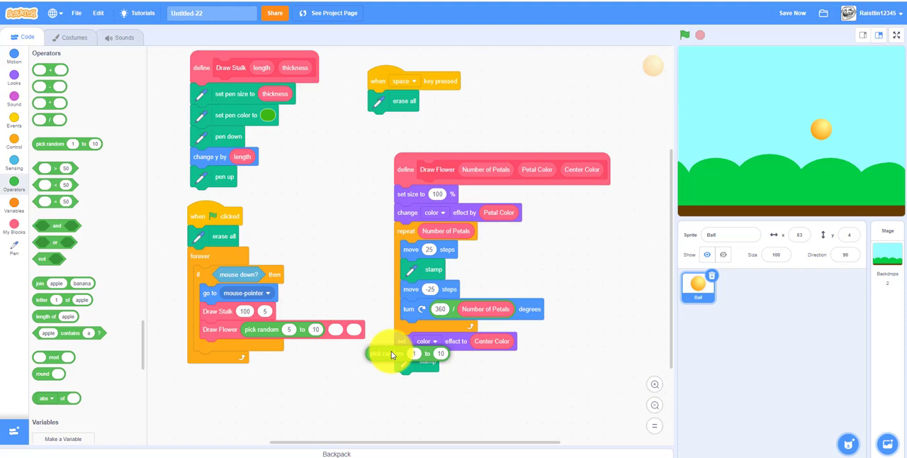
left_click_drag(394, 353, 355, 329)
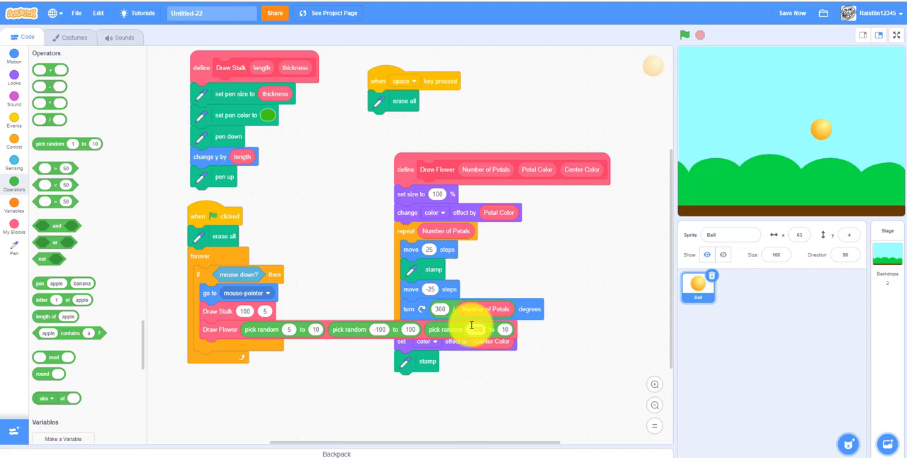
type("2")
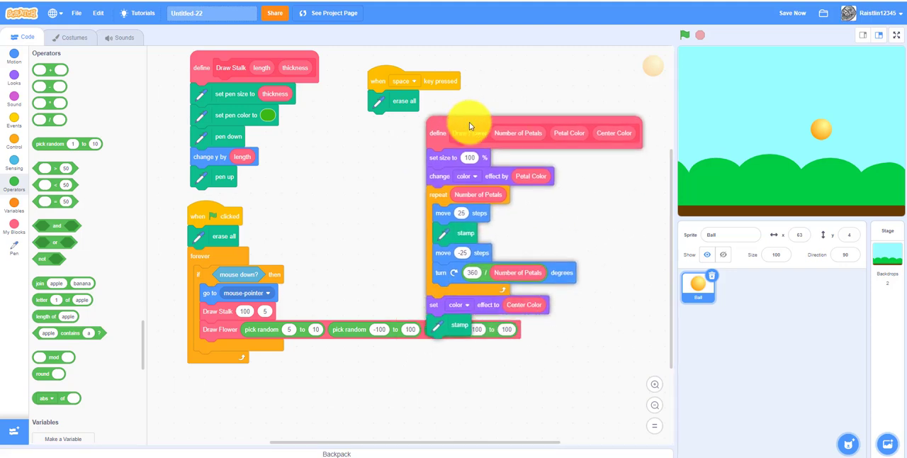
left_click_drag(467, 120, 362, 99)
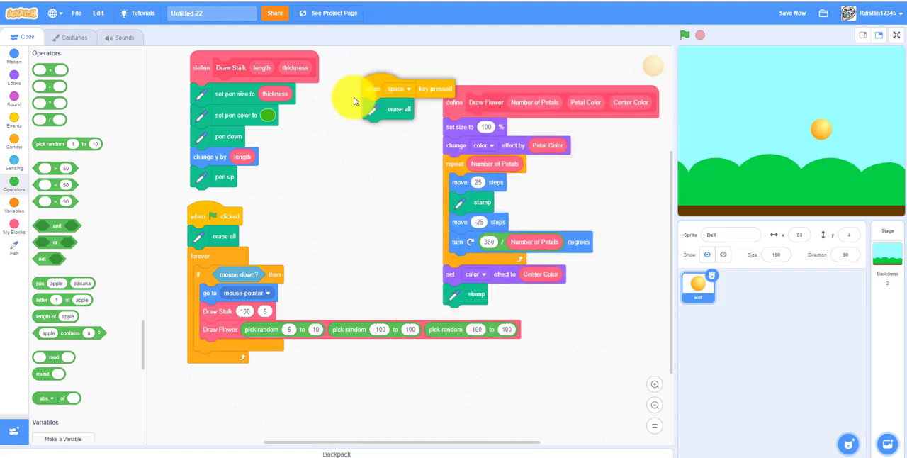
left_click_drag(368, 88, 362, 158)
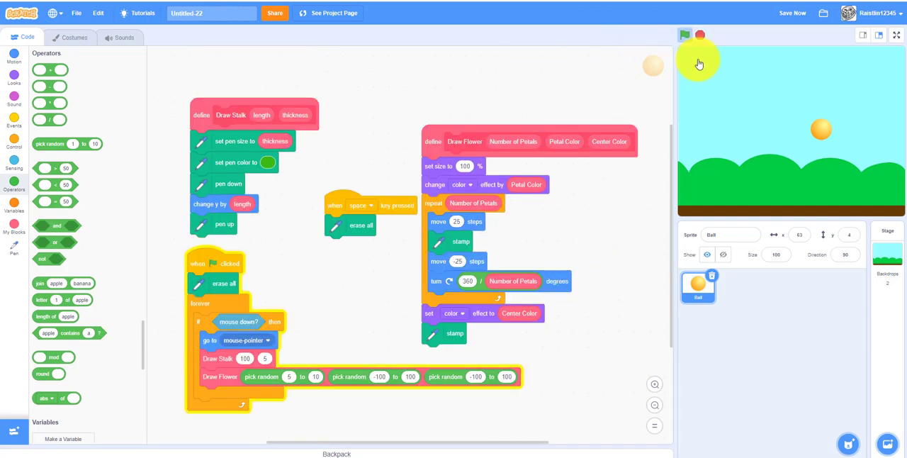
Step: Start the project with the green flag, draw flowers on the stage, then stop it
left_click(685, 34)
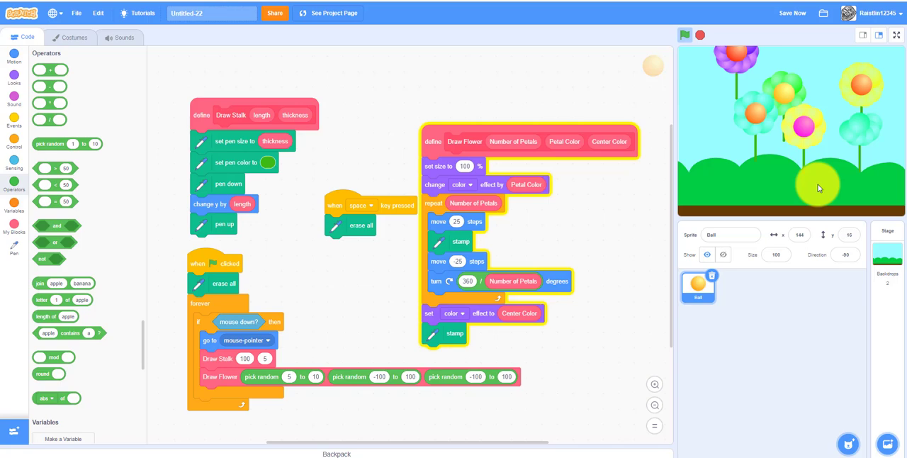
left_click(684, 34)
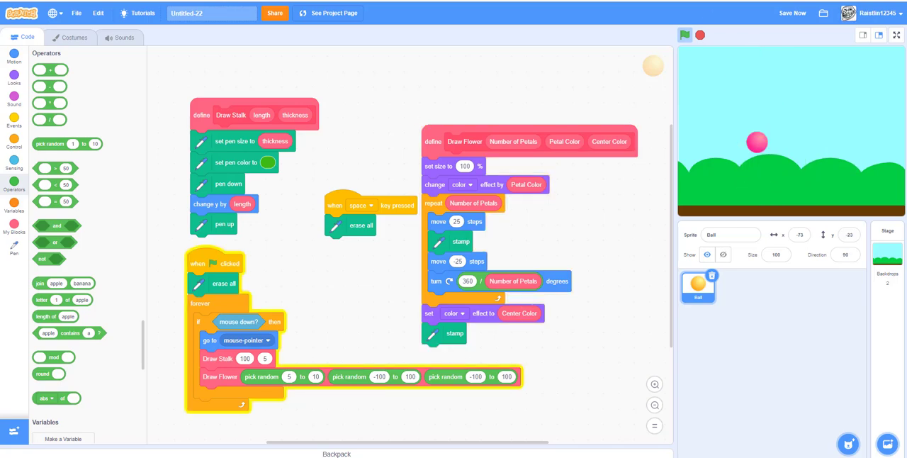
left_click(685, 35)
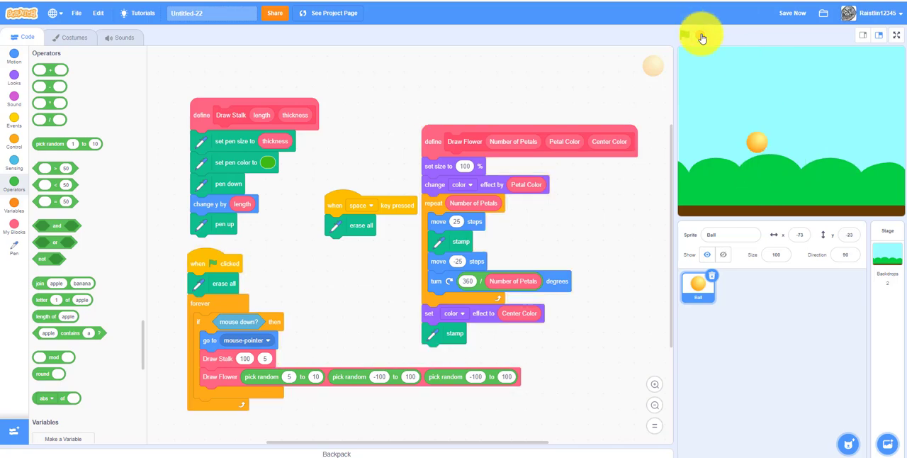
left_click(694, 35)
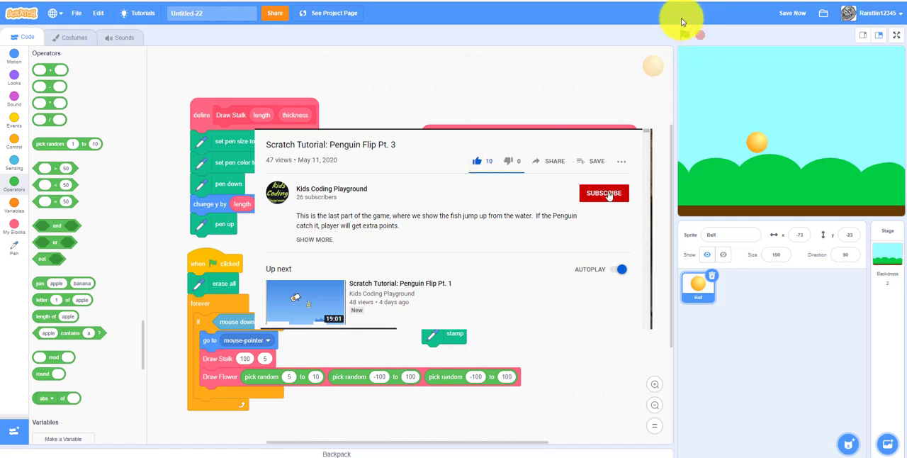
left_click(603, 193)
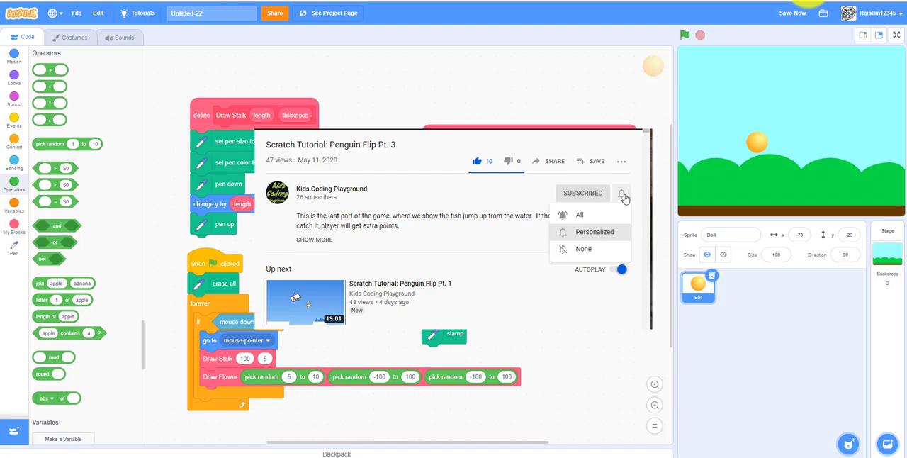